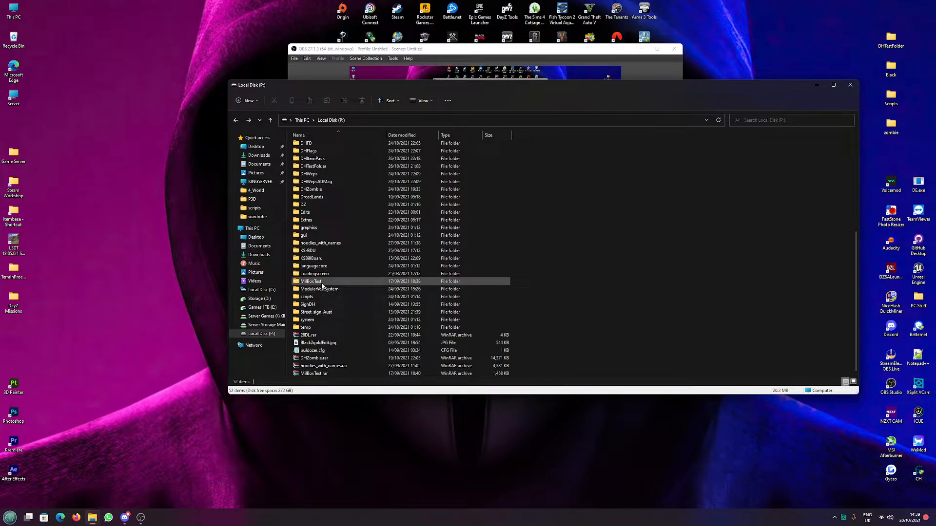
Open the MilBoxTest mod folder on P: and move the DayZ Tools launcher aside.
double_click(311, 281)
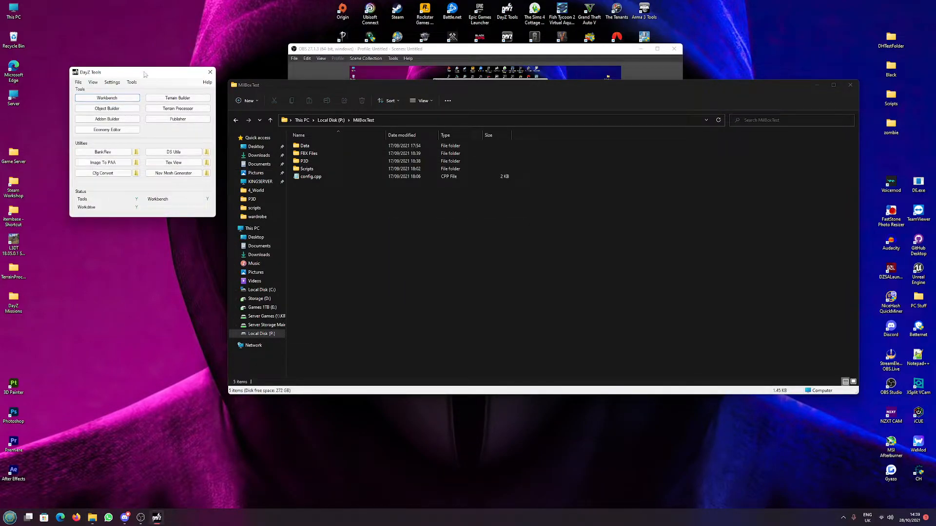
drag(141, 72, 99, 37)
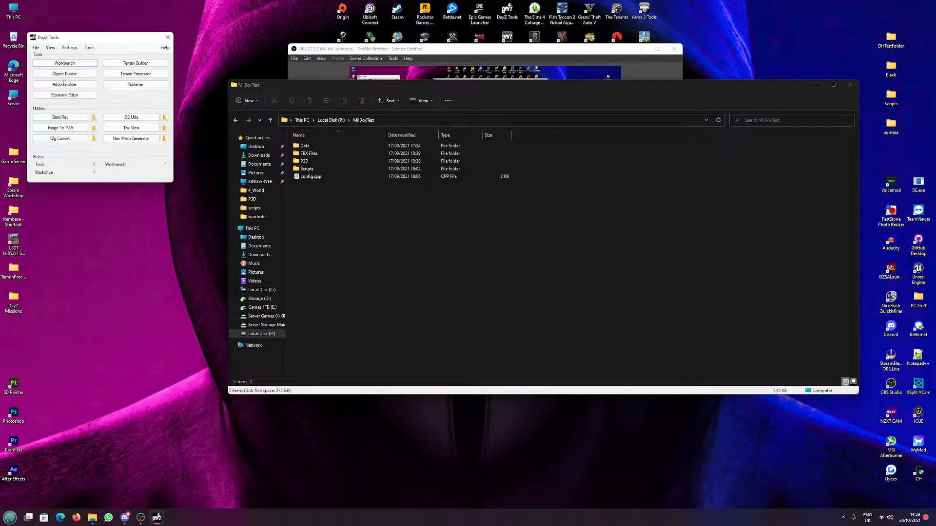
Launch Addon Builder, review its build options paths, and move the builder window aside.
click(64, 84)
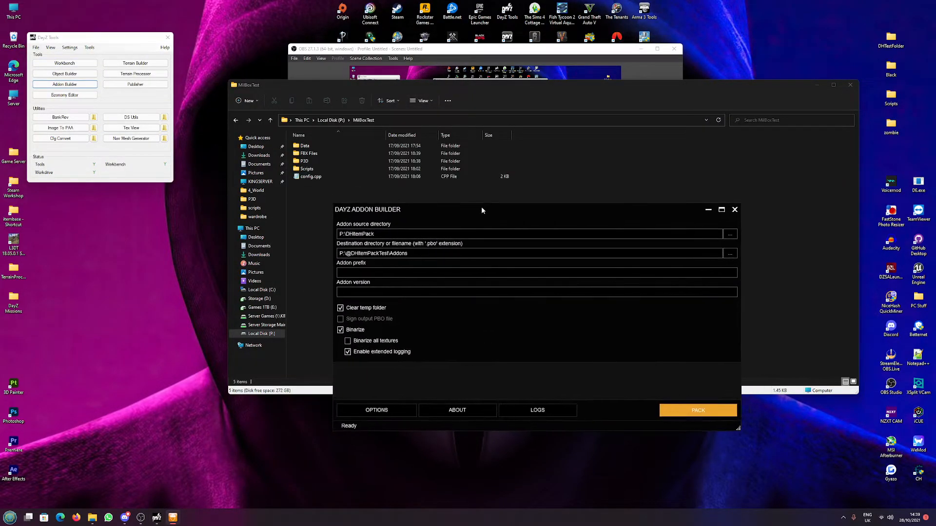
mouse_move(376, 411)
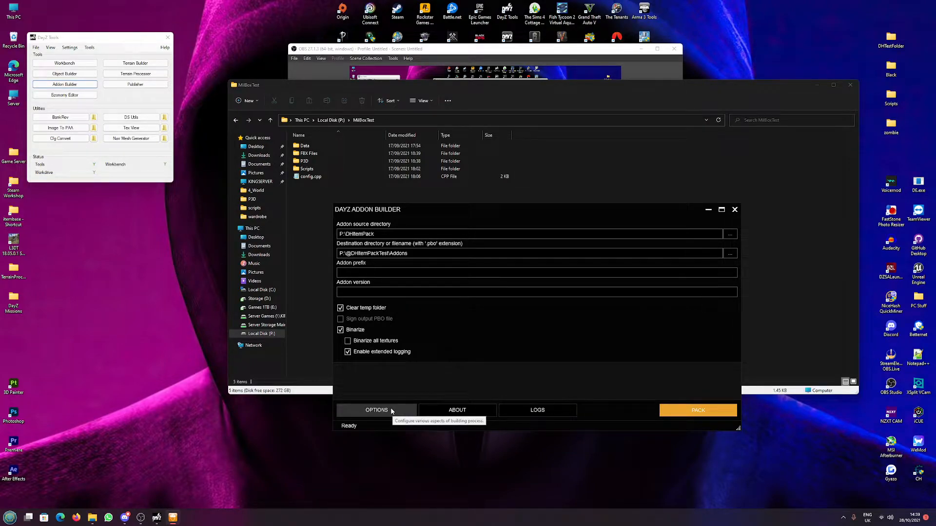
click(376, 410)
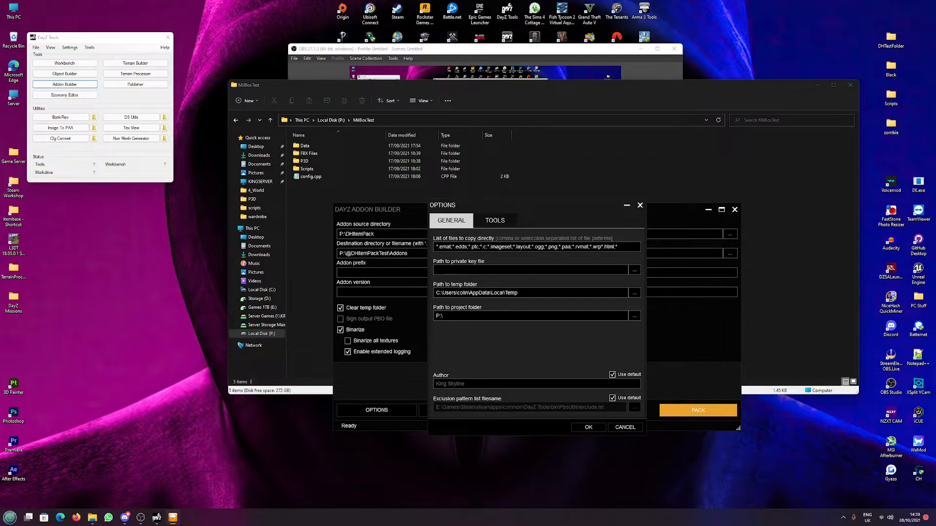
triple_click(534, 246)
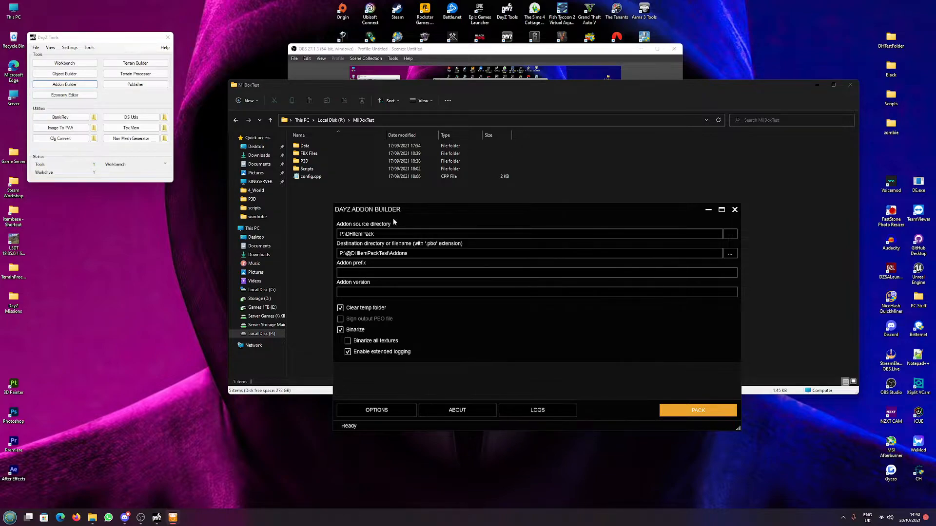
drag(367, 209, 502, 202)
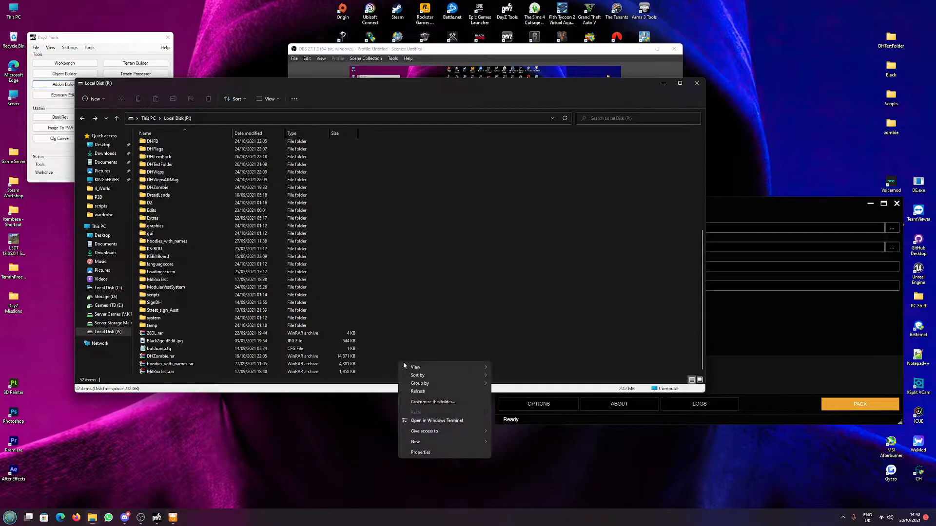
click(415, 442)
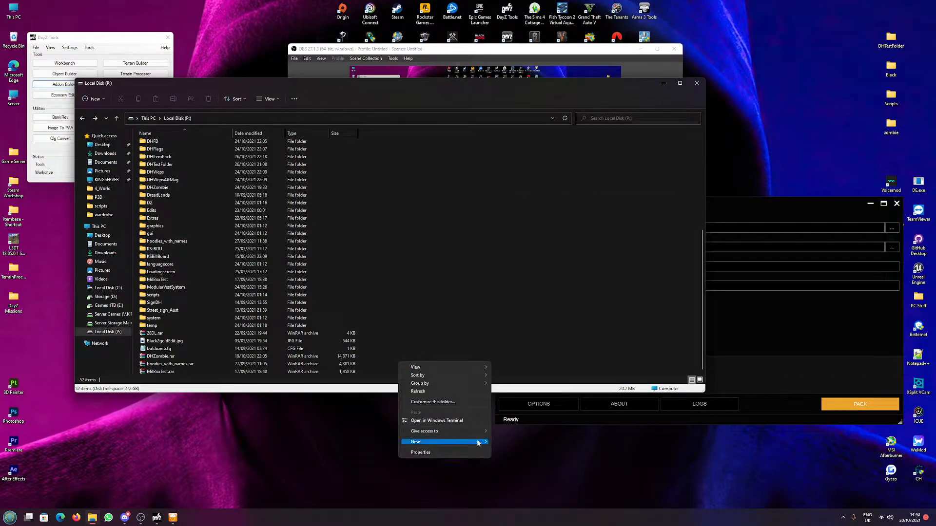
click(415, 442)
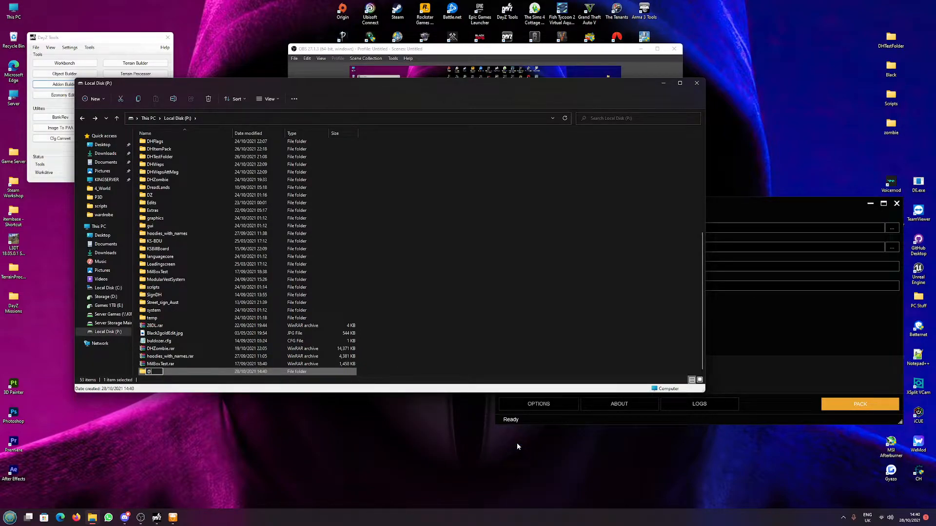
text(YoutubeVideo)
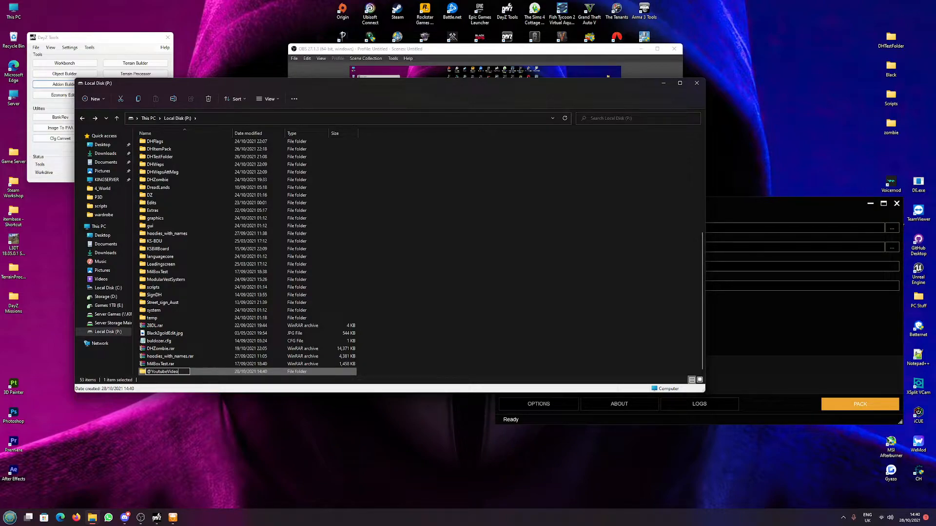
mouse_move(165, 333)
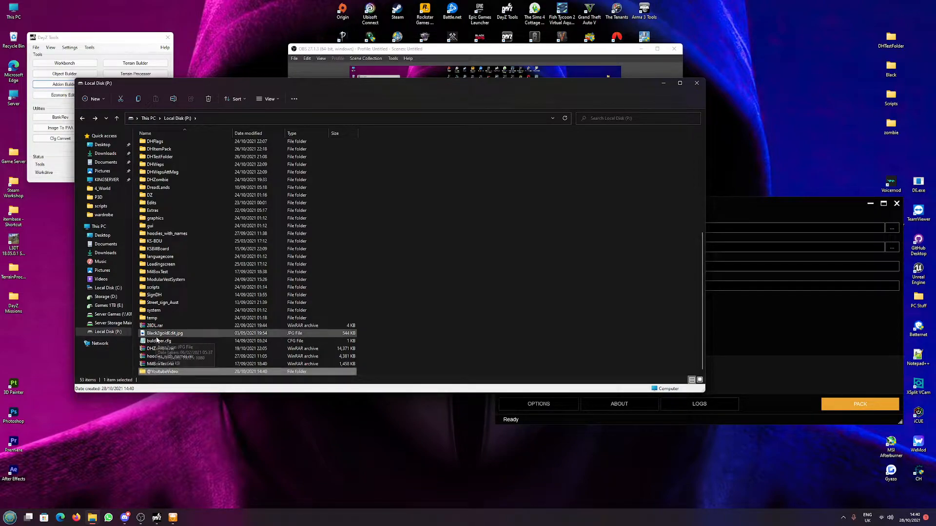
double_click(163, 371)
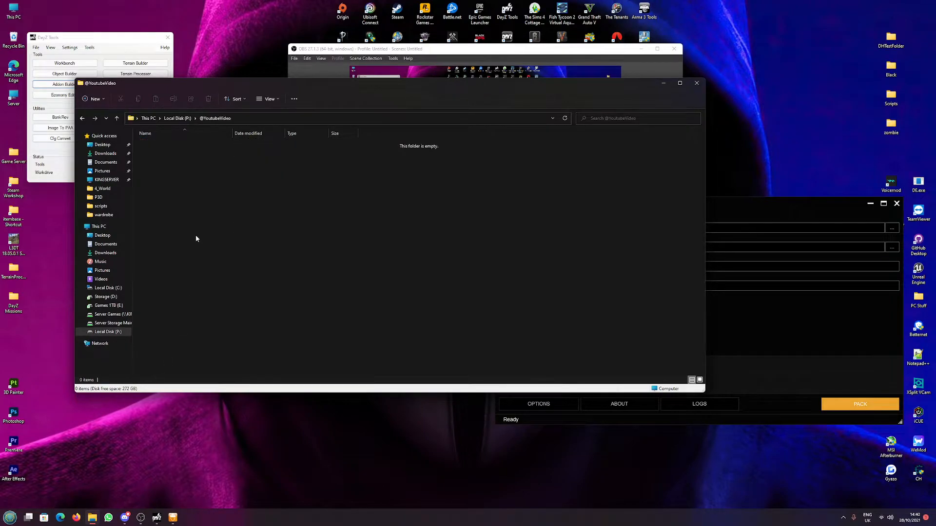
right_click(196, 238)
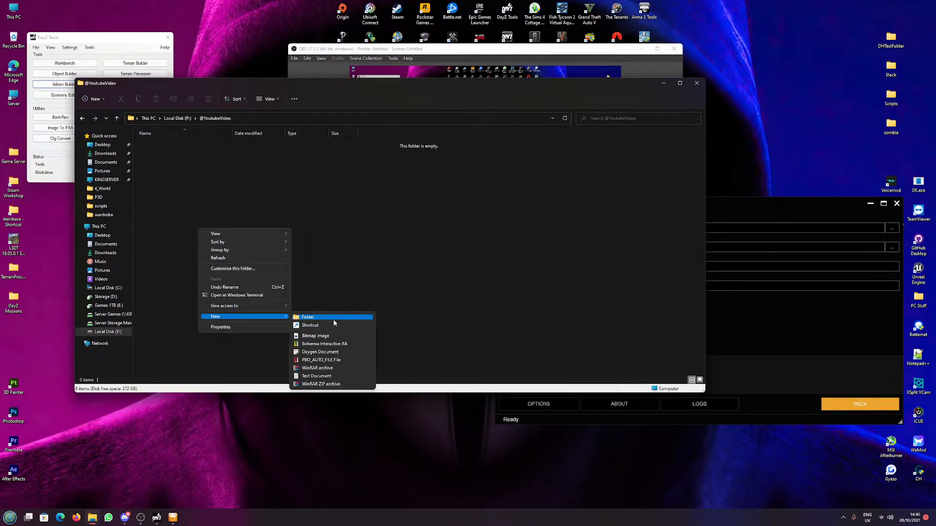
click(307, 317)
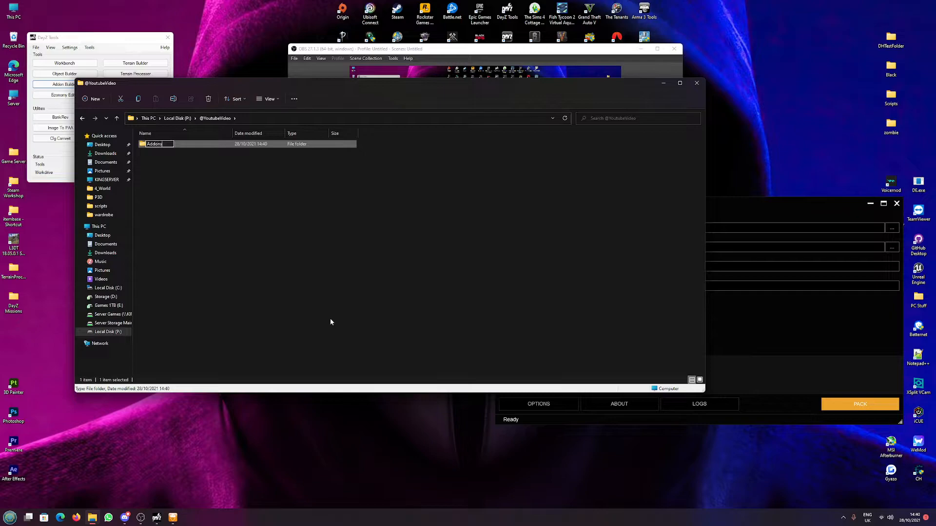
right_click(332, 323)
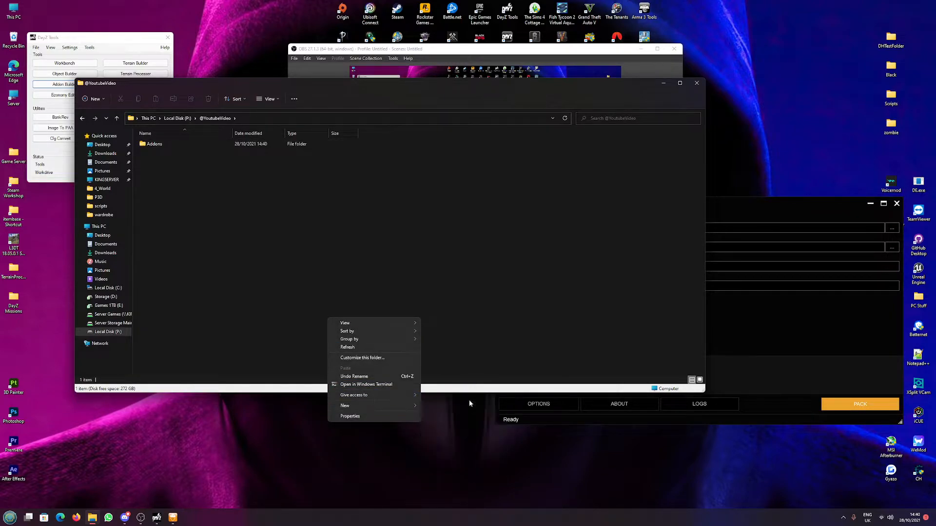
click(344, 406)
text(Keys)
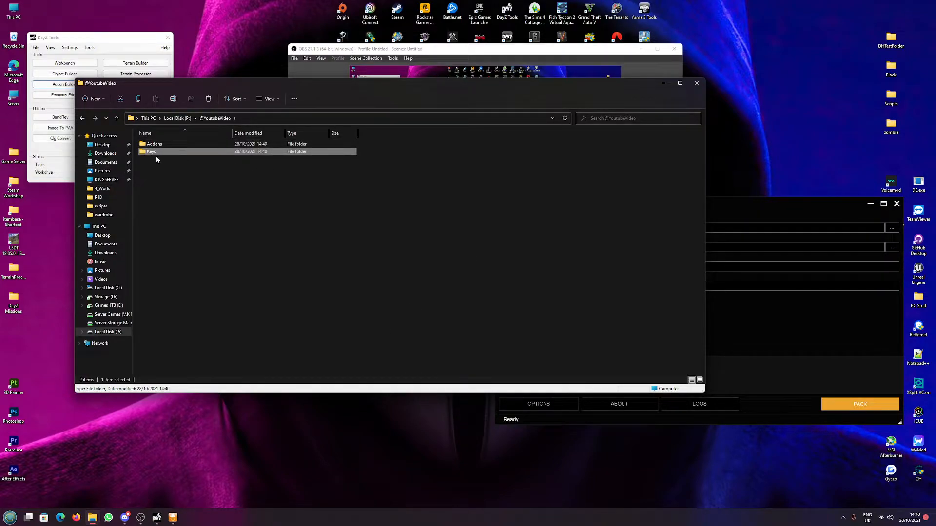
mouse_move(327, 209)
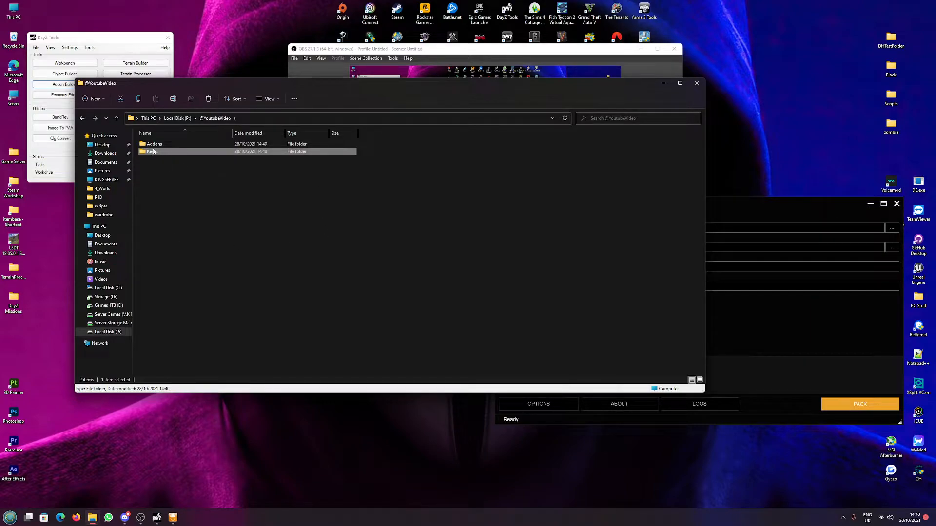
click(154, 144)
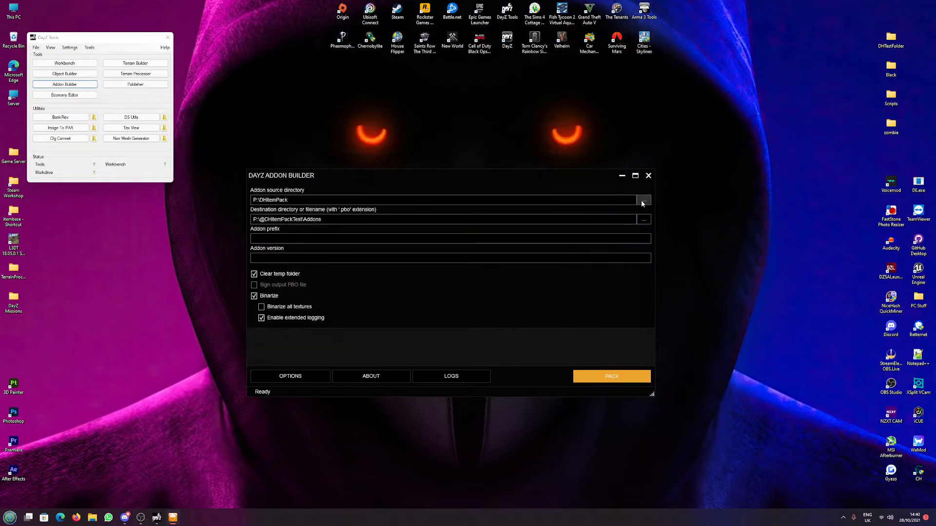
Set the Addon Builder source directory to P:\MilBoxTest.
click(643, 200)
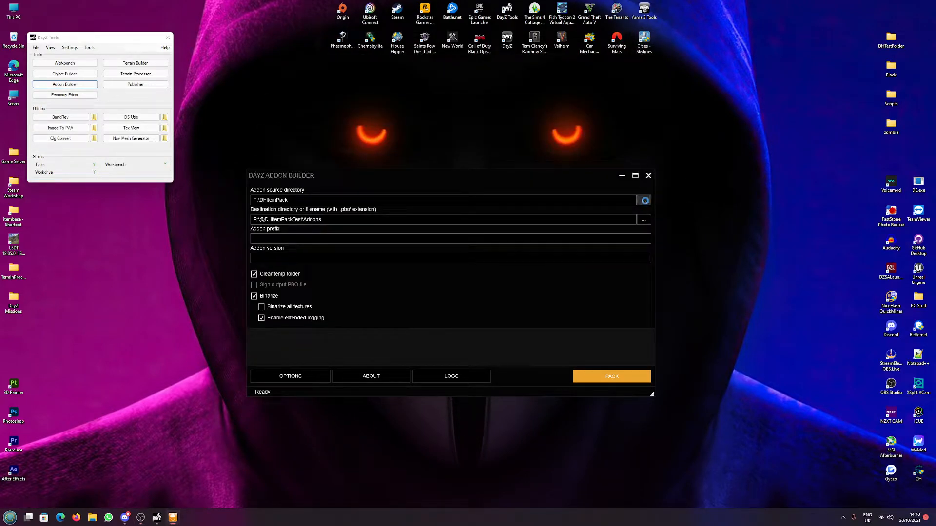
click(643, 200)
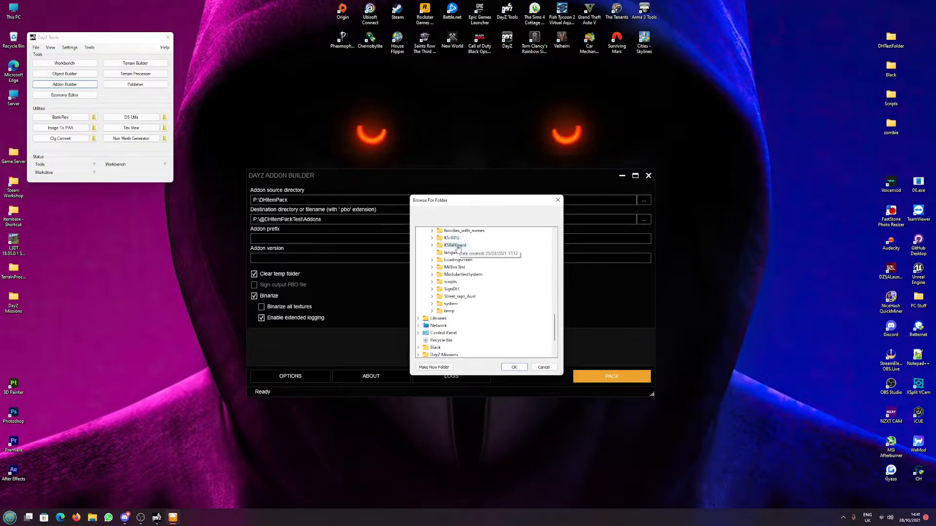
click(433, 268)
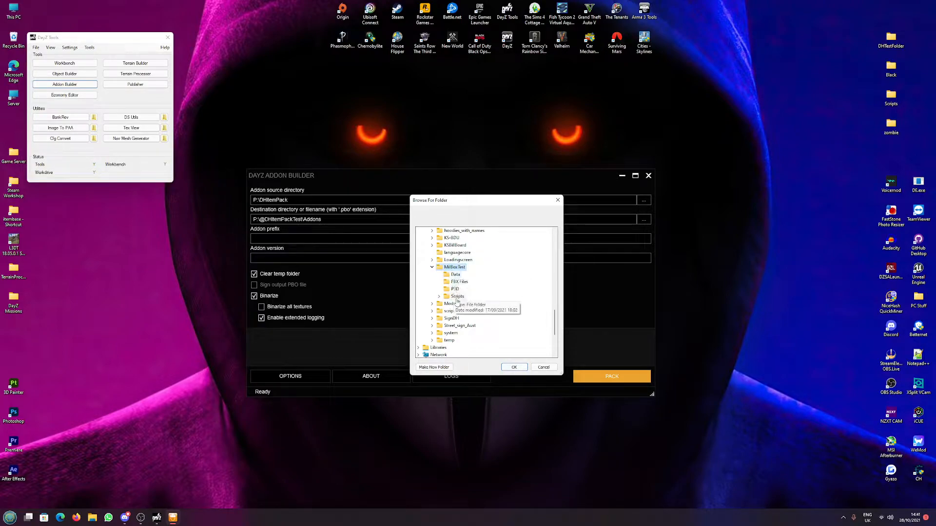
click(512, 368)
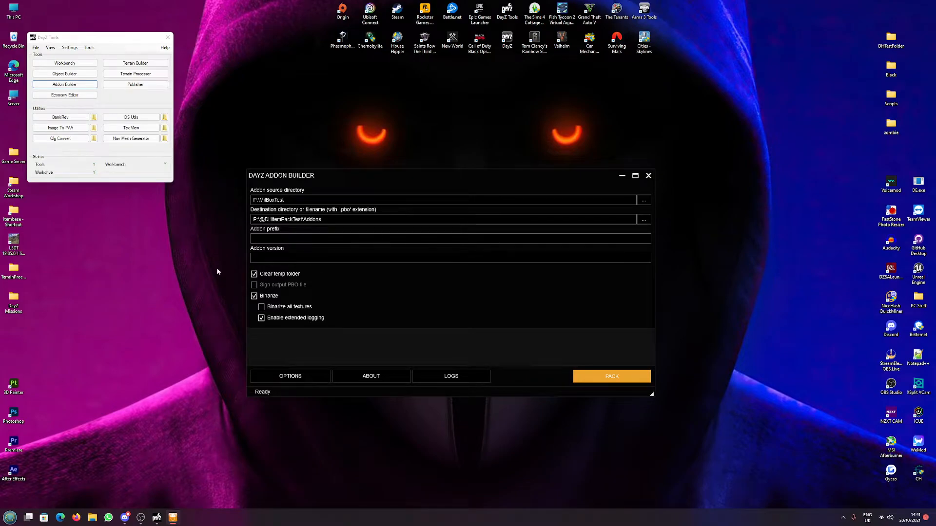
mouse_move(644, 219)
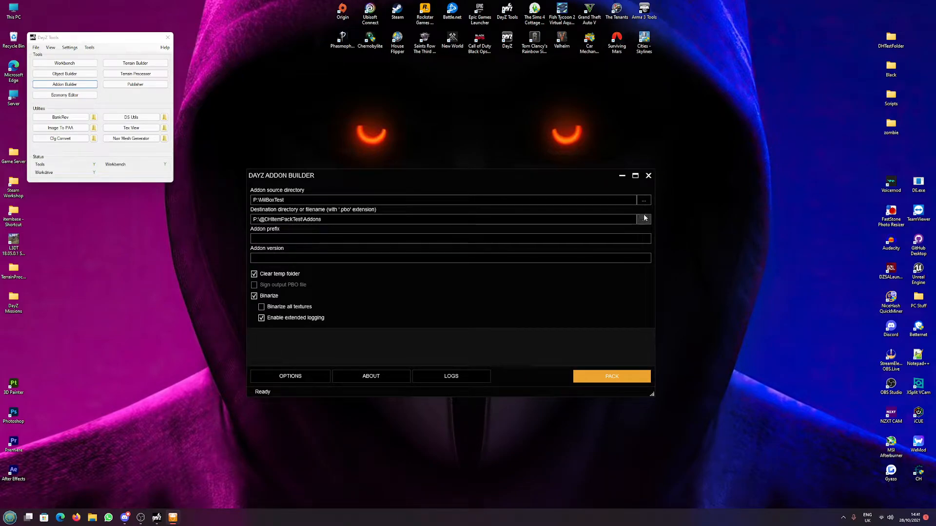
click(645, 219)
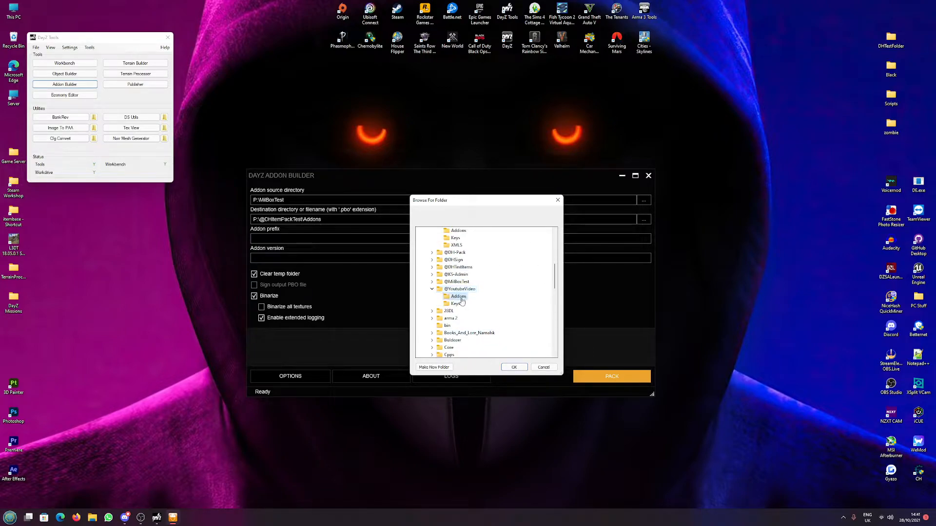
click(513, 368)
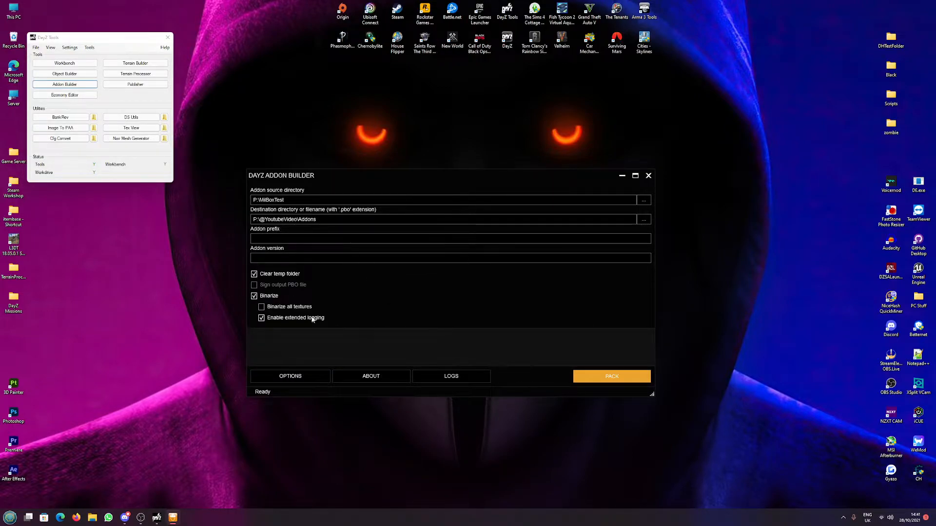
mouse_move(374, 292)
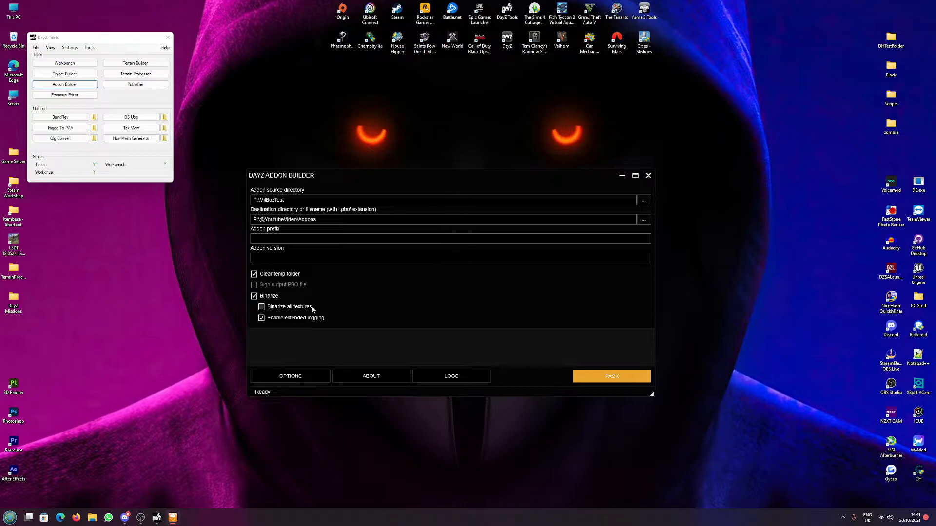
click(261, 306)
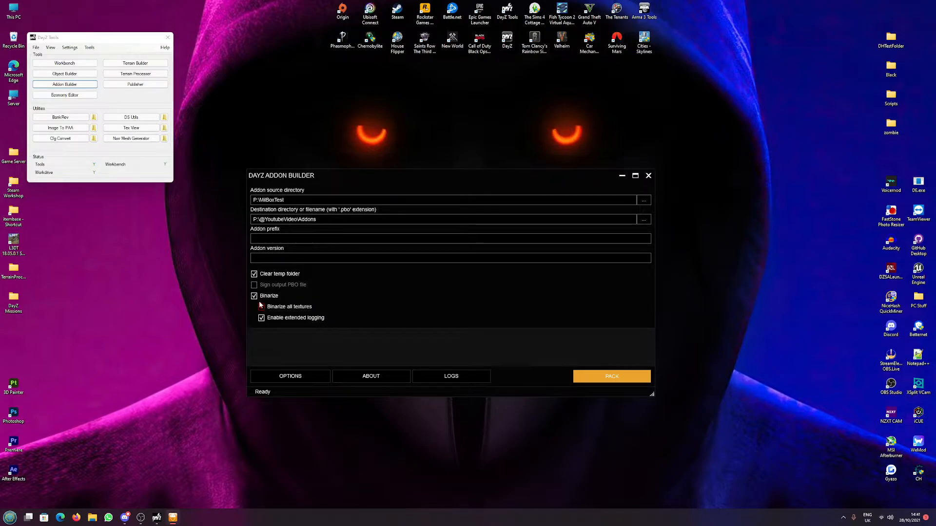
click(262, 306)
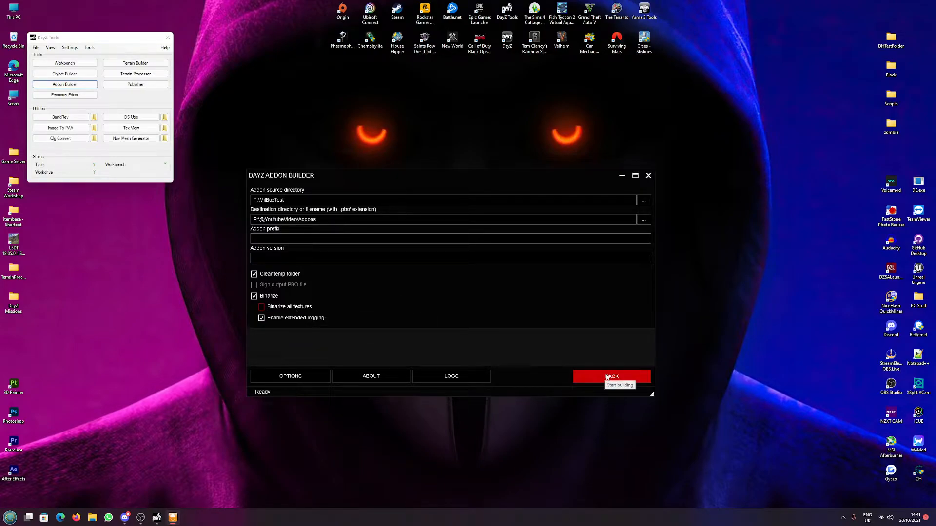
Pack MilBoxTest into MilBoxTest.pbo in the Addons folder and acknowledge the successful build.
click(611, 377)
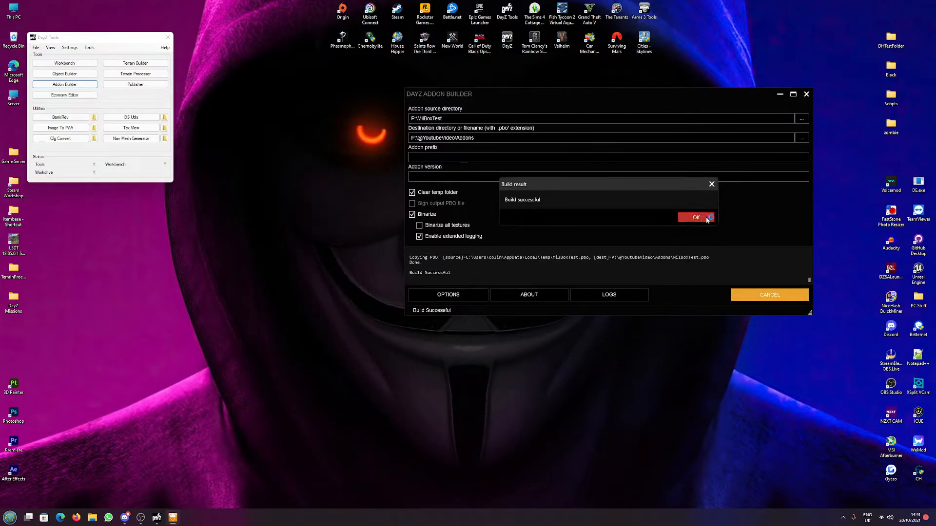
click(695, 217)
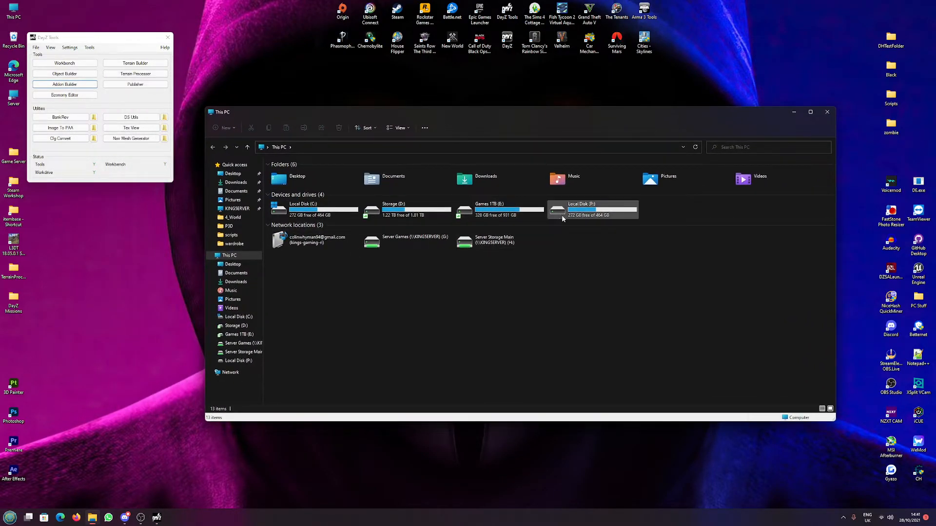
double_click(593, 210)
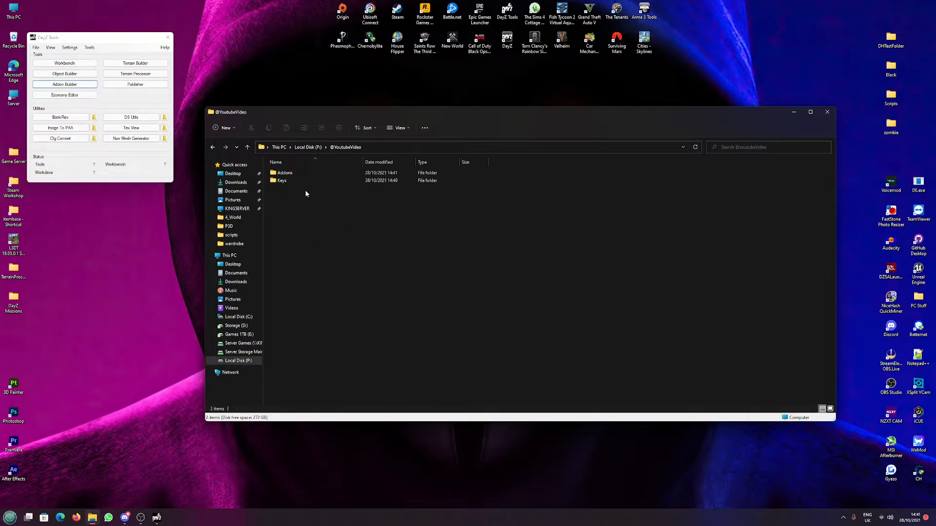
double_click(284, 172)
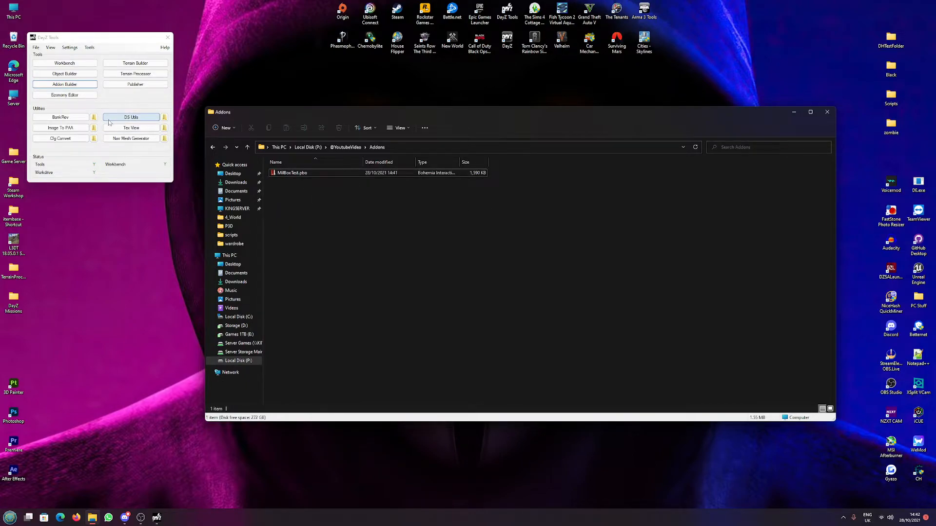
click(131, 117)
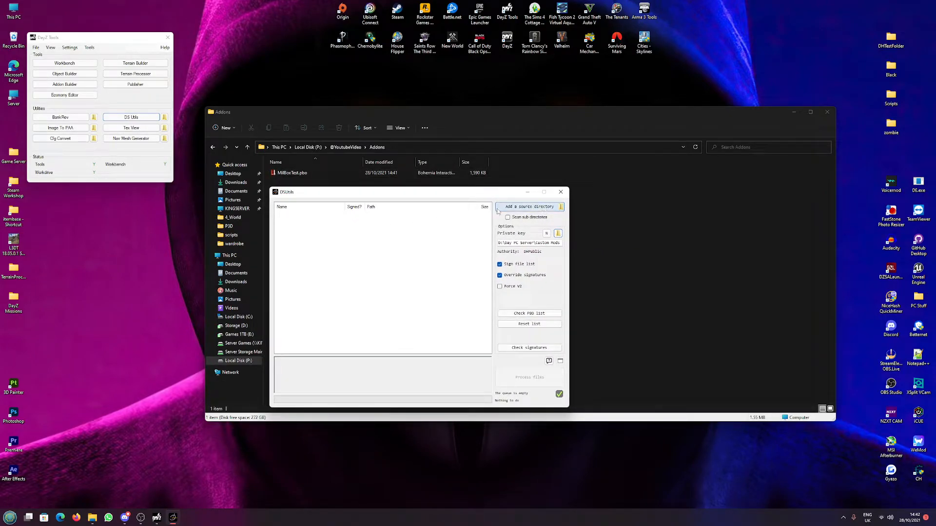
Load the Addons folder into DS Utils so MilBoxTest.pbo is listed unsigned, and start a new key.
click(528, 206)
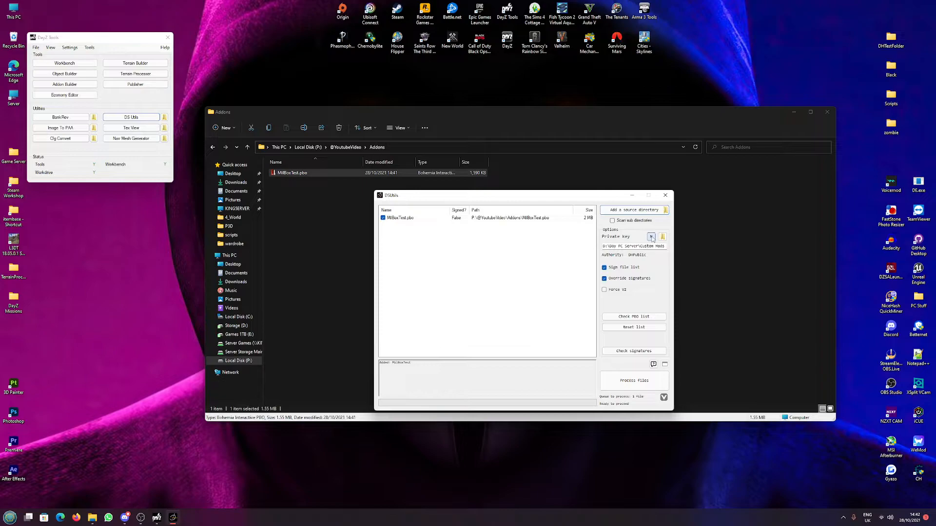
click(651, 236)
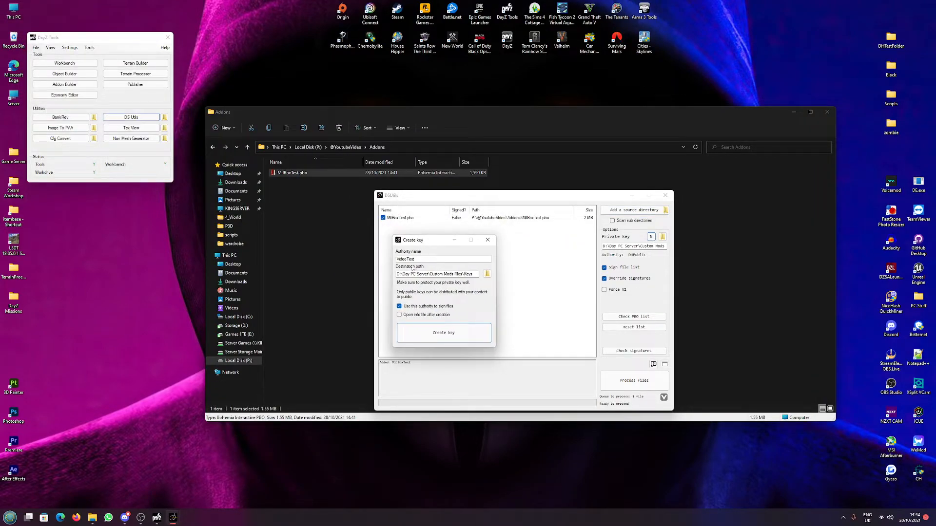
Create a YoutubeVideo key pair in the Custom Mods Files Keys folder as the signing authority.
double_click(404, 258)
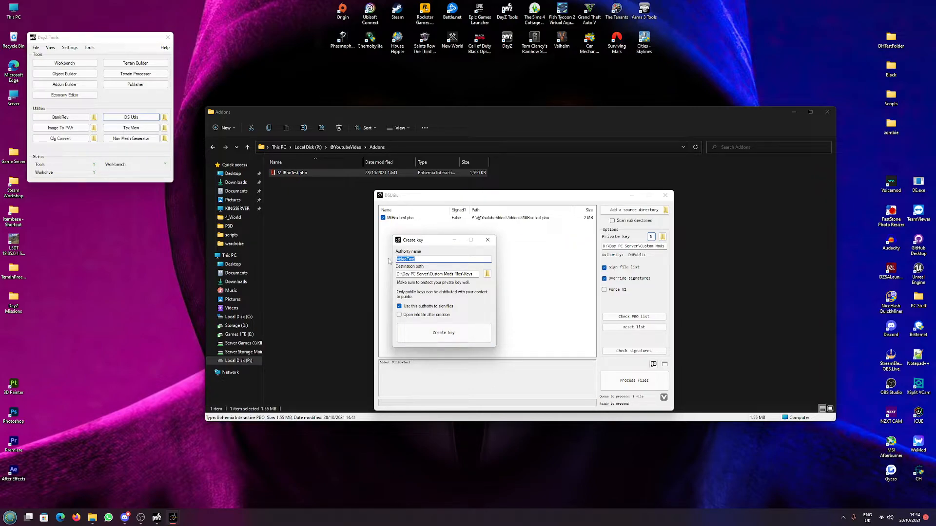
text(YoutubeVid)
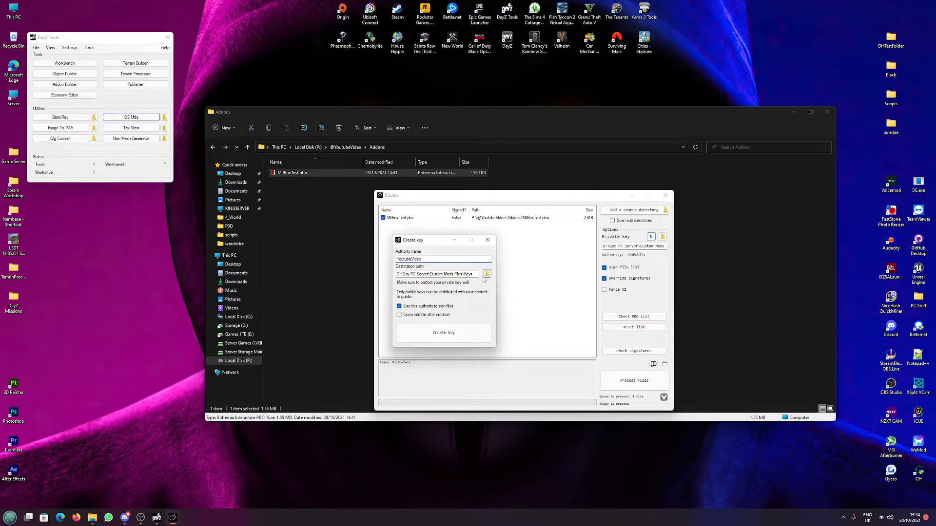
triple_click(436, 273)
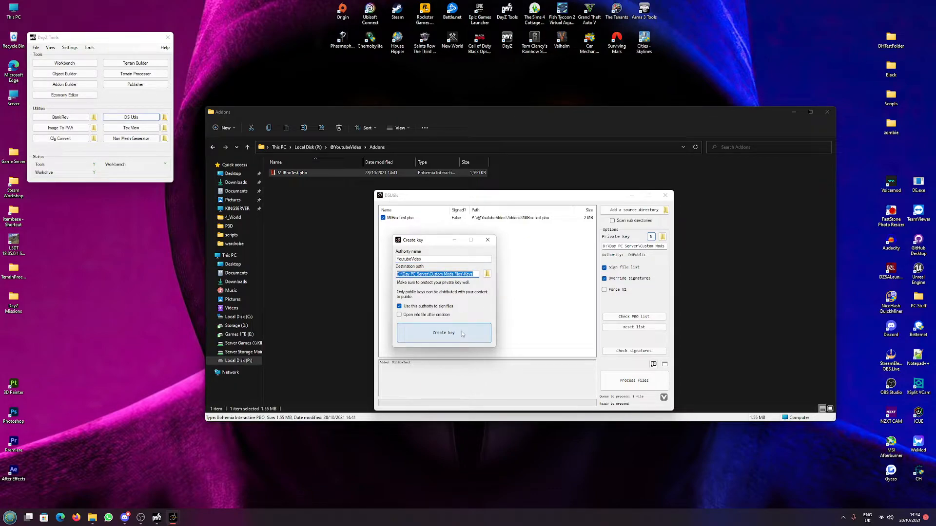
click(442, 332)
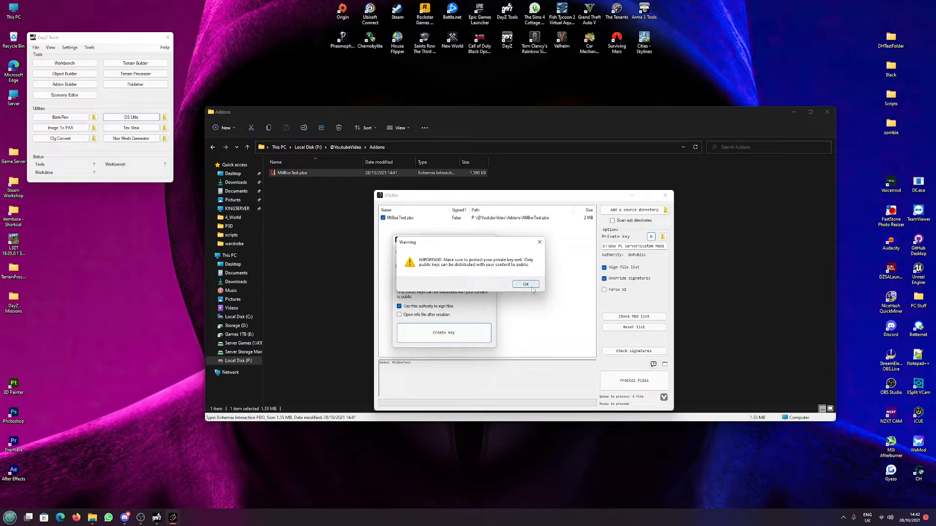
click(525, 283)
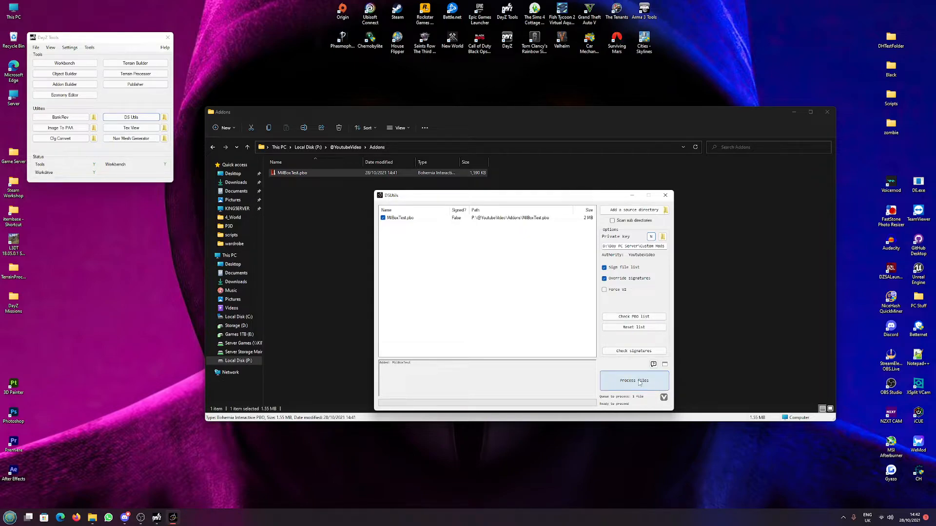
Sign MilBoxTest.pbo with the YoutubeVideo key, producing MilBoxTest.pbo.YoutubeVideo.bisign.
click(634, 381)
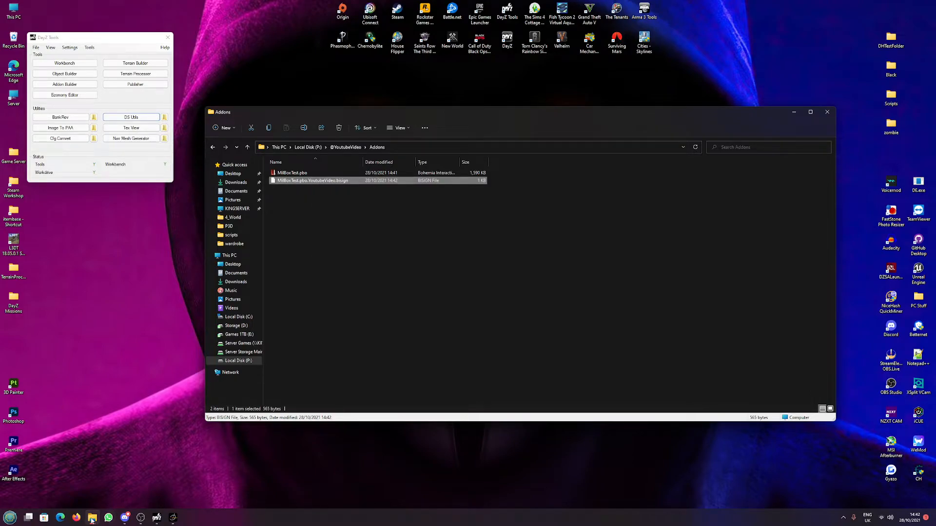
click(129, 116)
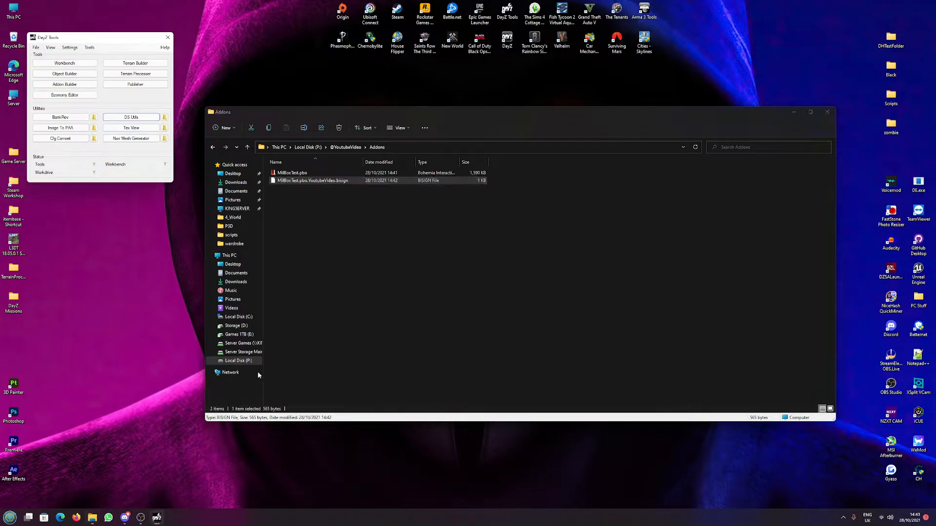
Open D:\Day PC Server\Custom Mods Files\Keys in a second Explorer window.
click(213, 148)
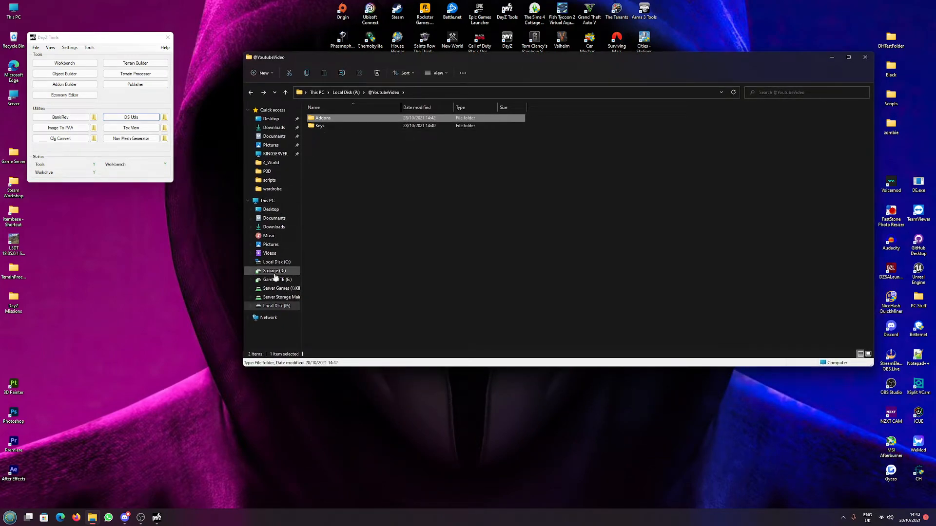
right_click(273, 270)
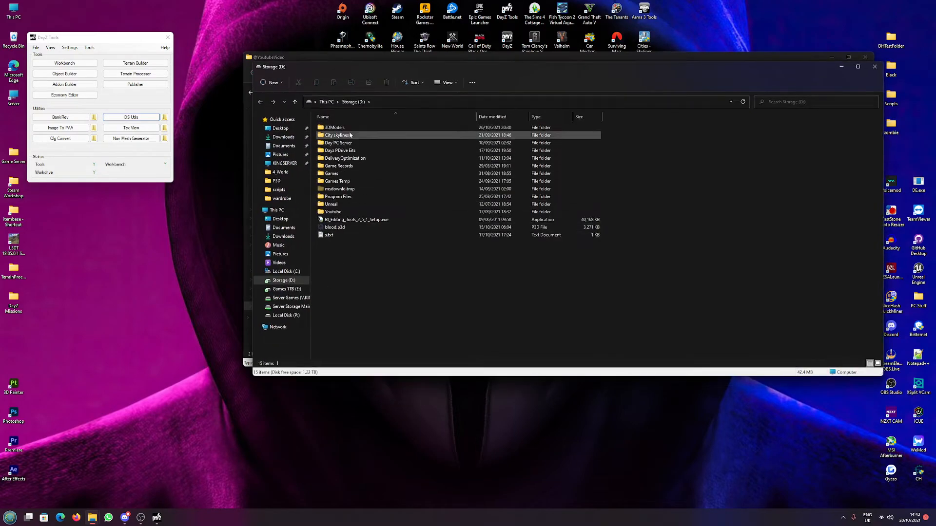
double_click(338, 142)
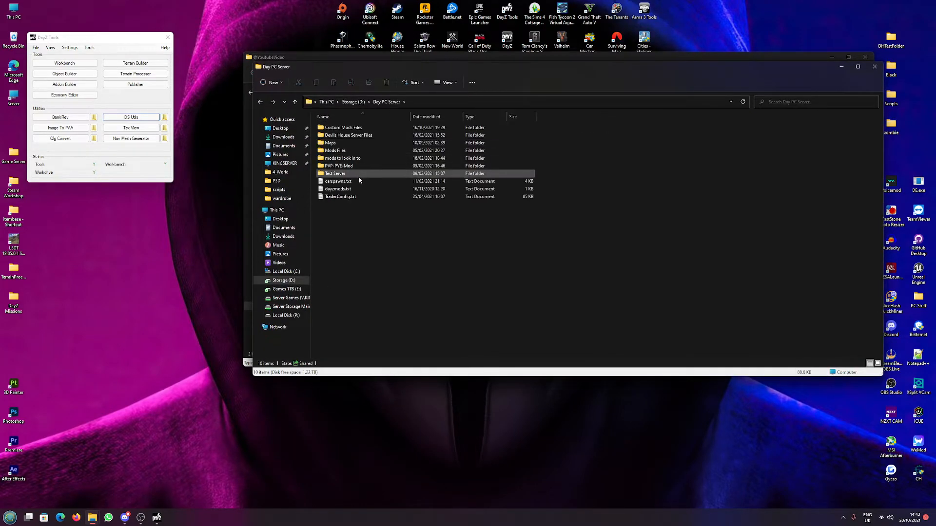
double_click(342, 126)
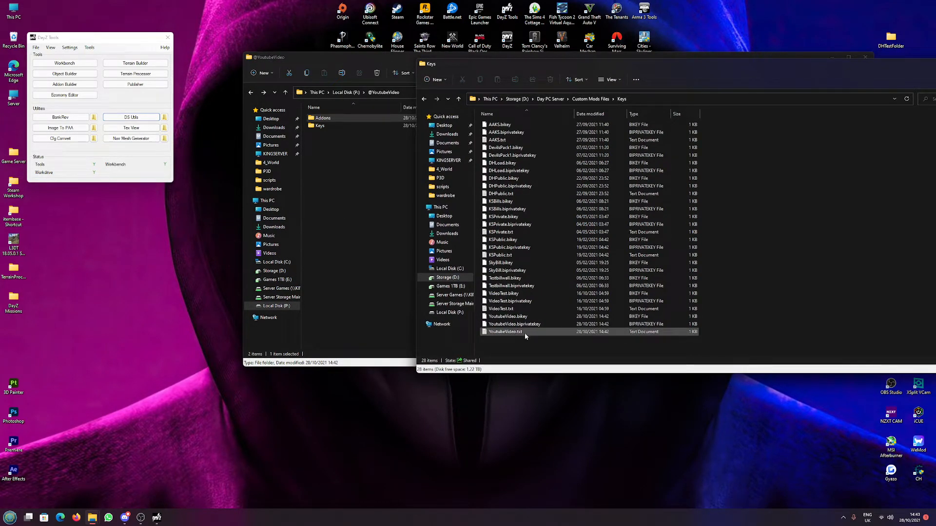
click(513, 323)
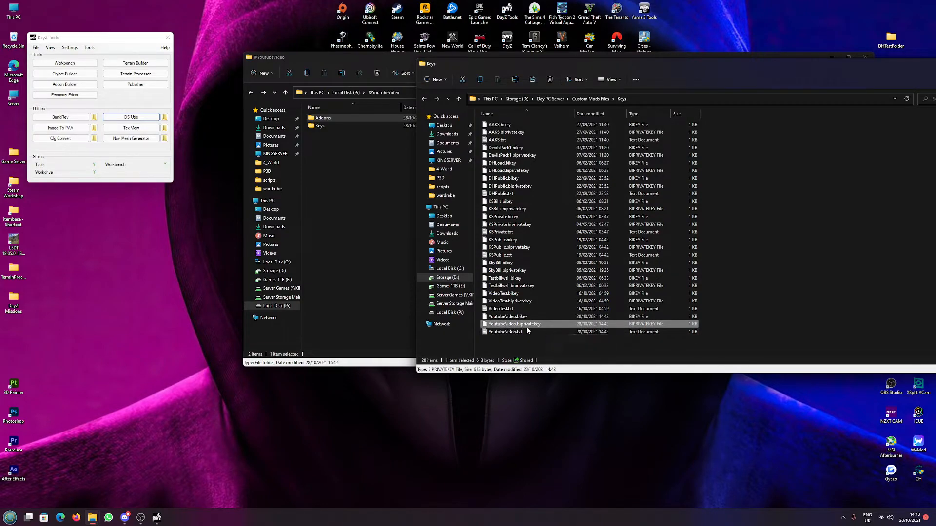
click(507, 316)
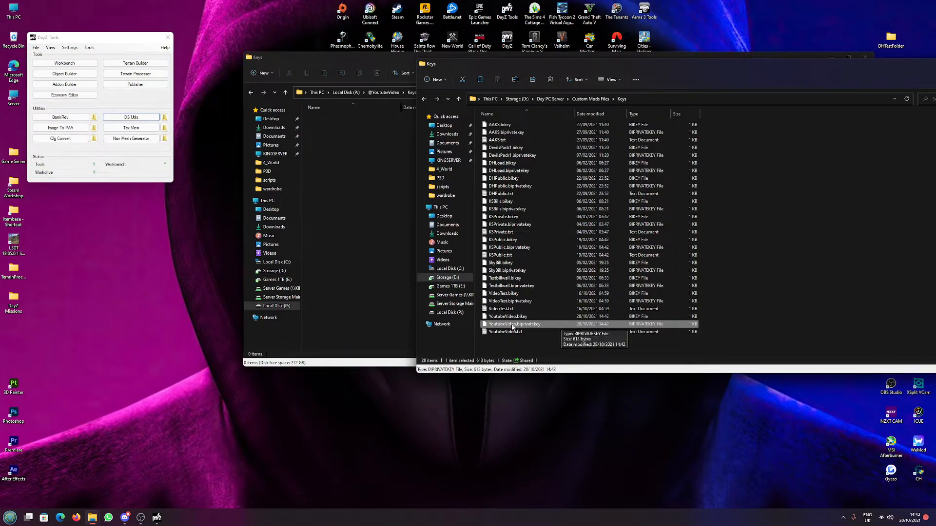
click(507, 316)
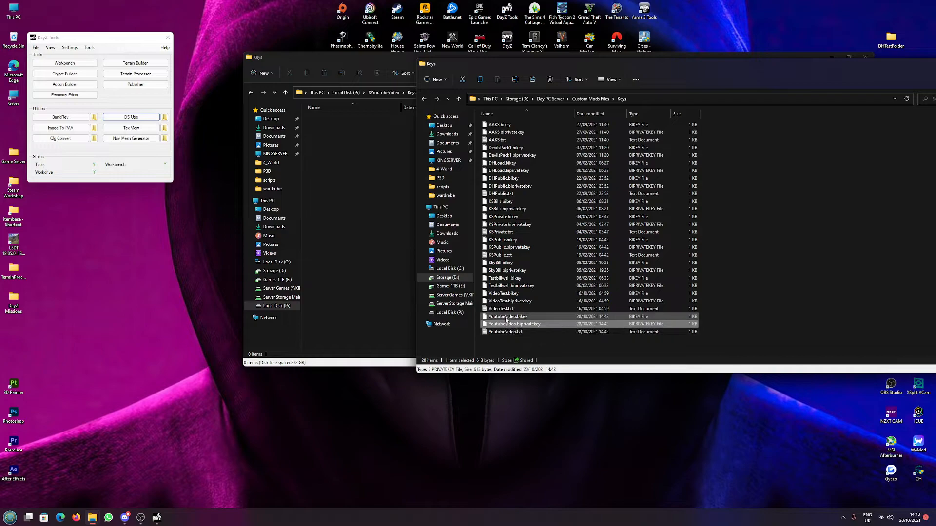
click(507, 316)
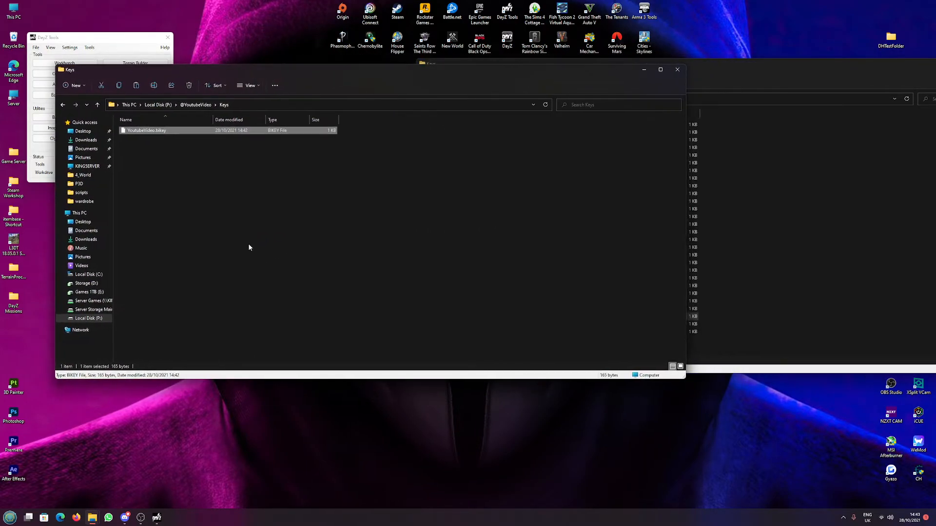
click(113, 104)
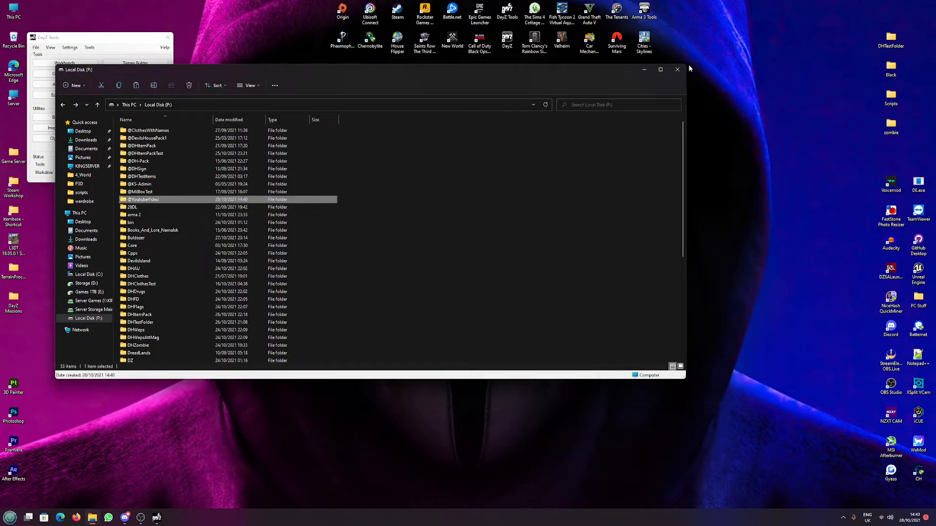
click(676, 69)
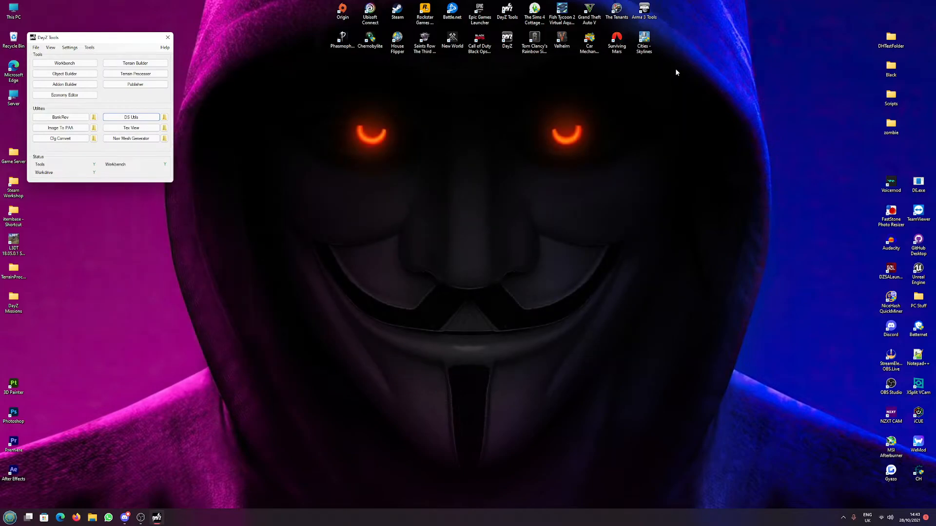
mouse_move(887, 17)
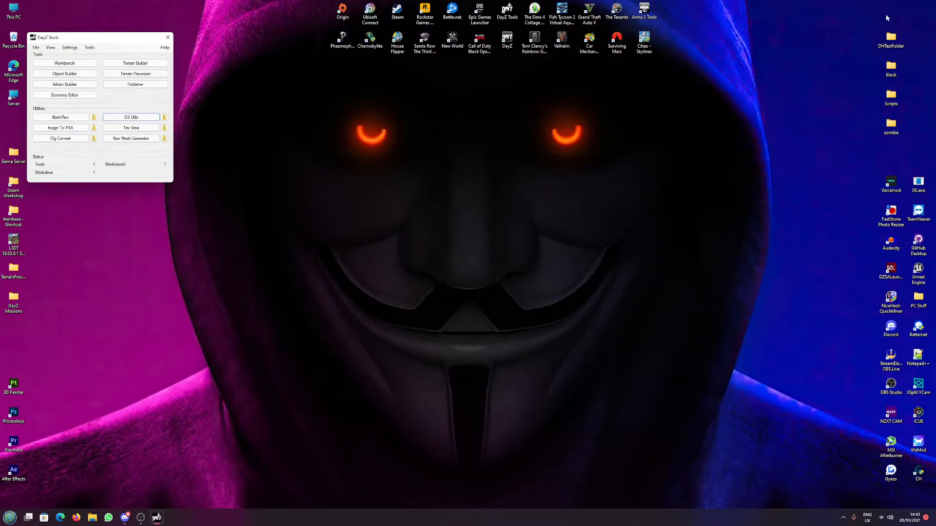
Launch DayZ Publisher and start a new Workshop item.
click(135, 84)
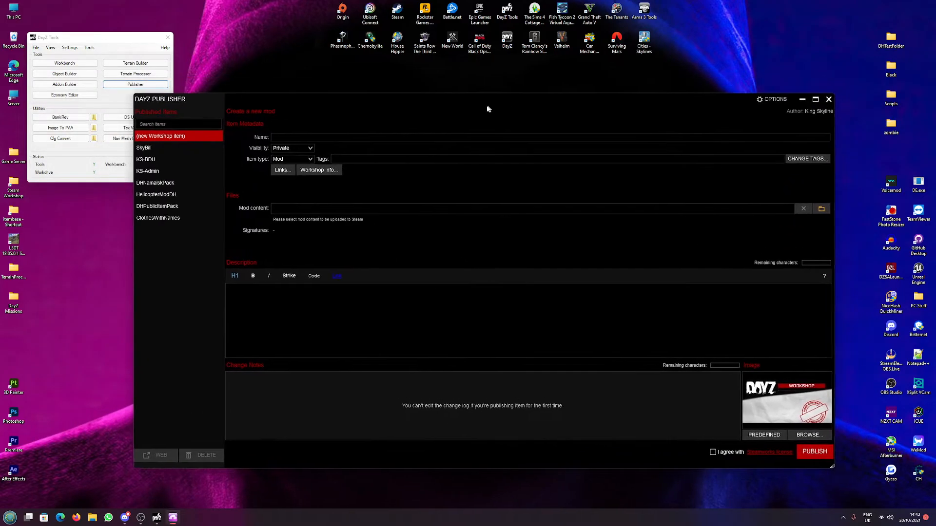
drag(489, 100, 315, 96)
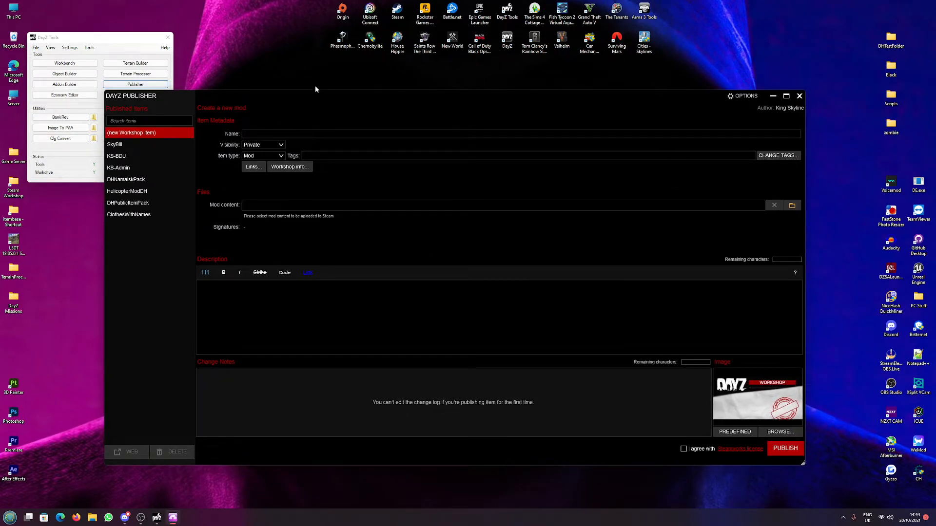
click(519, 133)
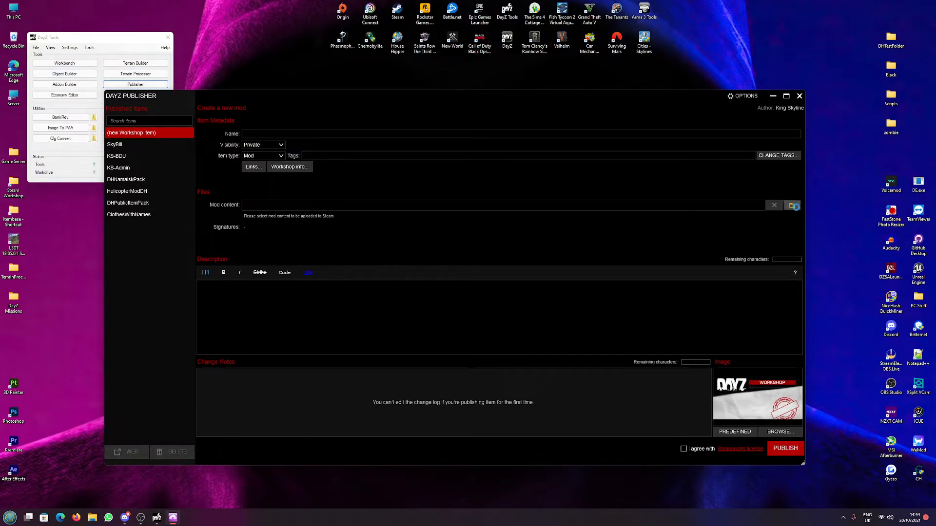
click(793, 205)
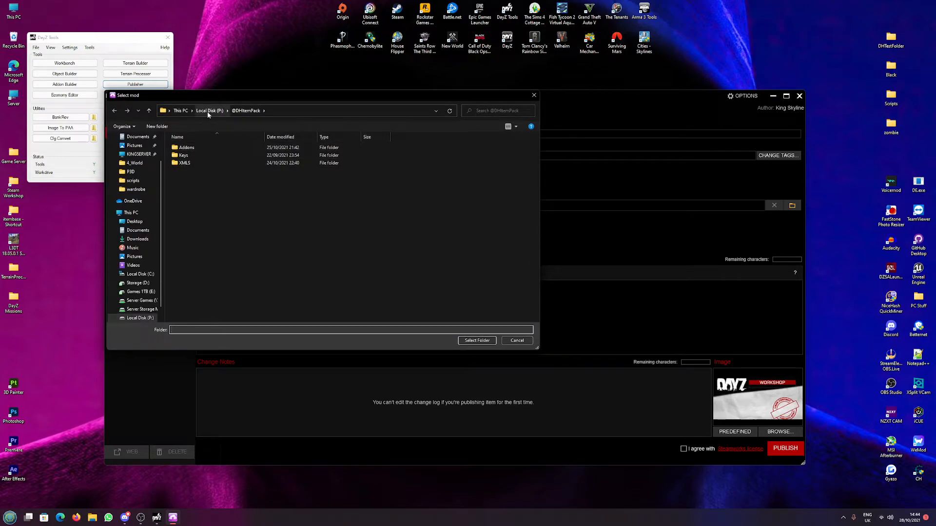
click(210, 110)
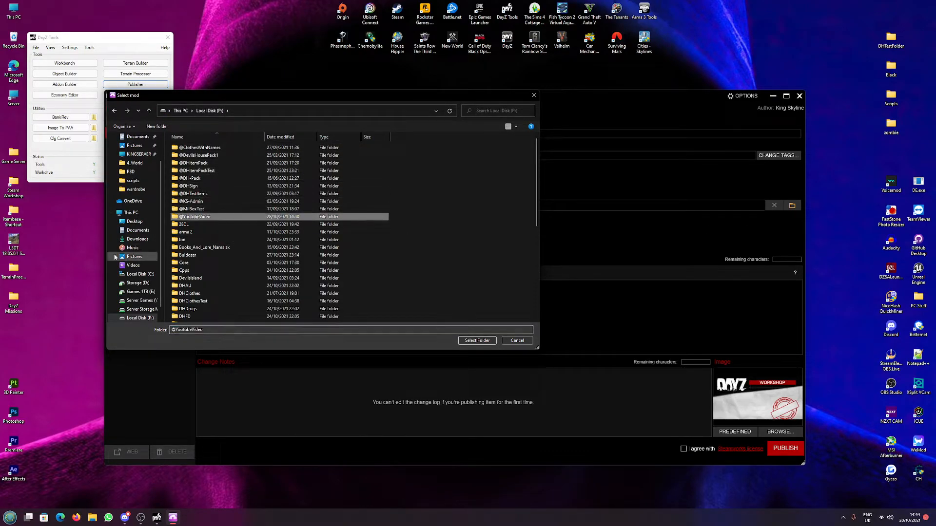
click(476, 340)
text(You)
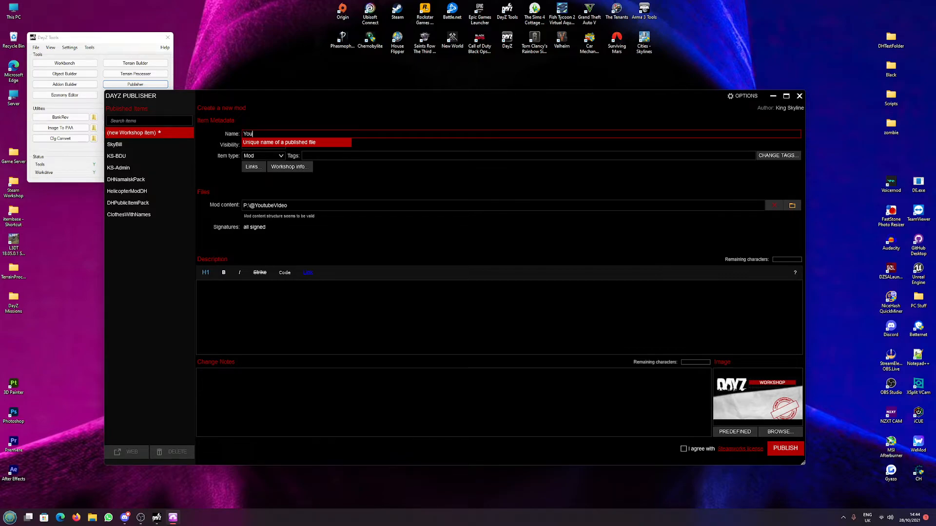
Name the item YoutubeVideoTest, tag it Animation and review its links info.
key(Backspace)
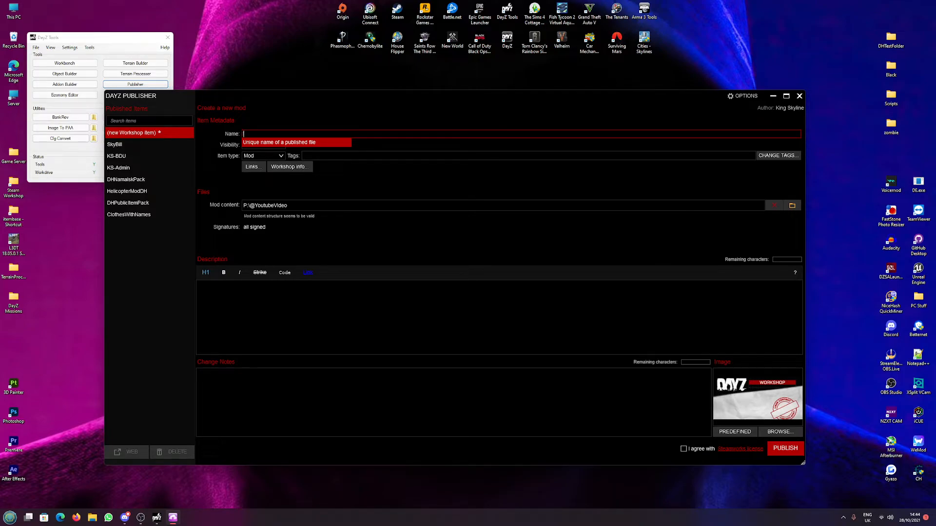
text(YoutubeVideoT)
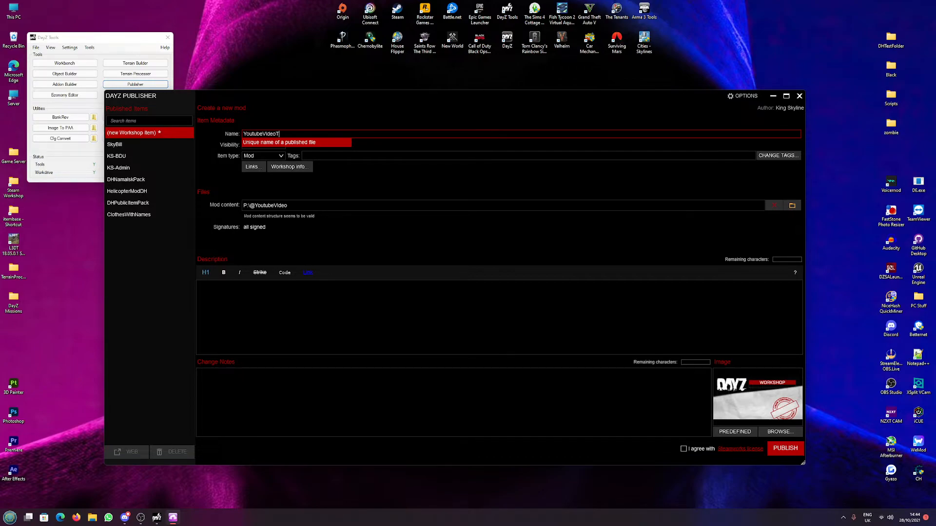
text(est)
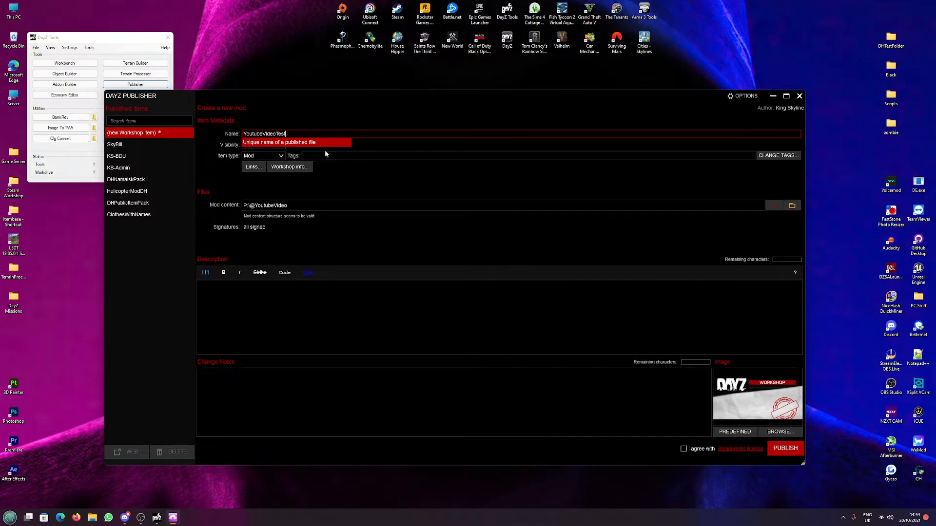
click(777, 155)
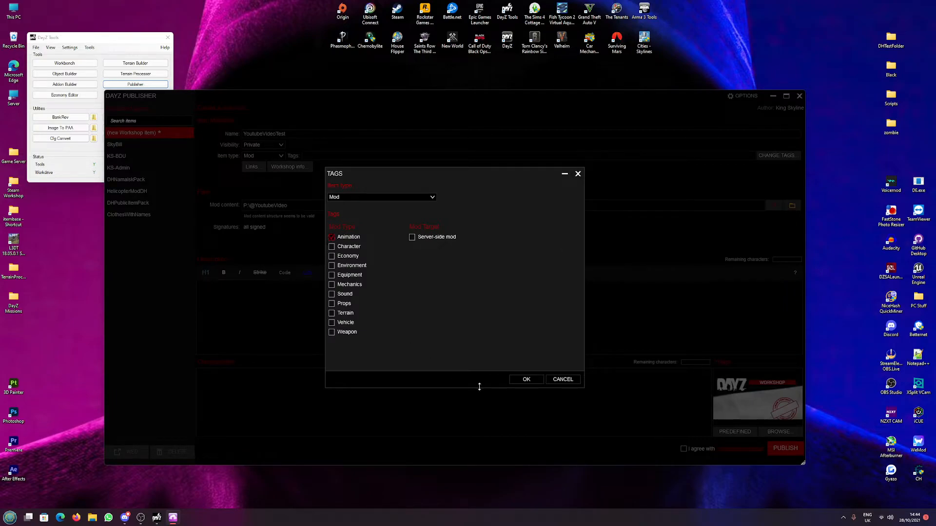
click(525, 380)
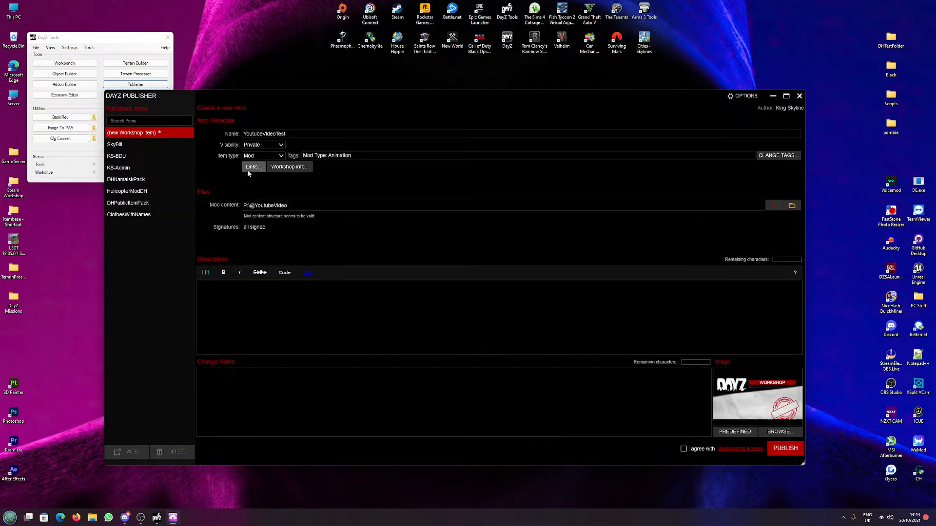
click(253, 166)
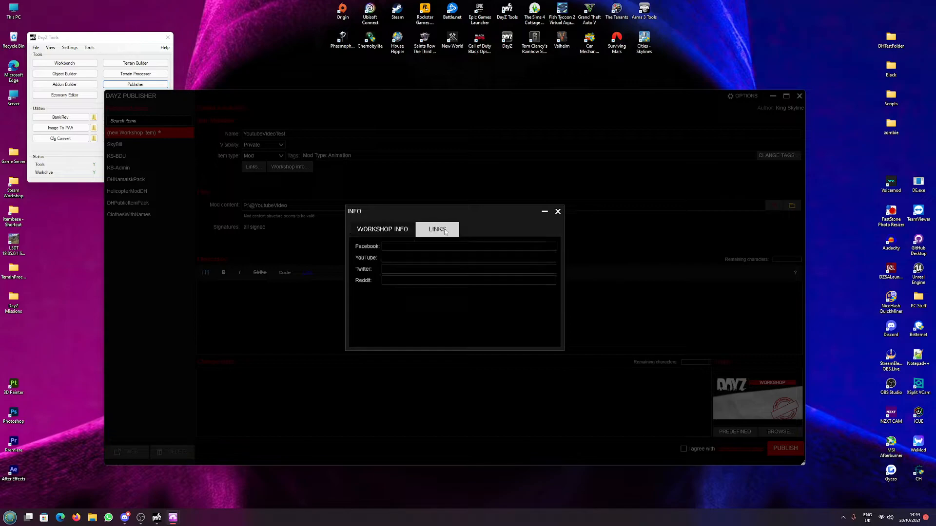
click(382, 229)
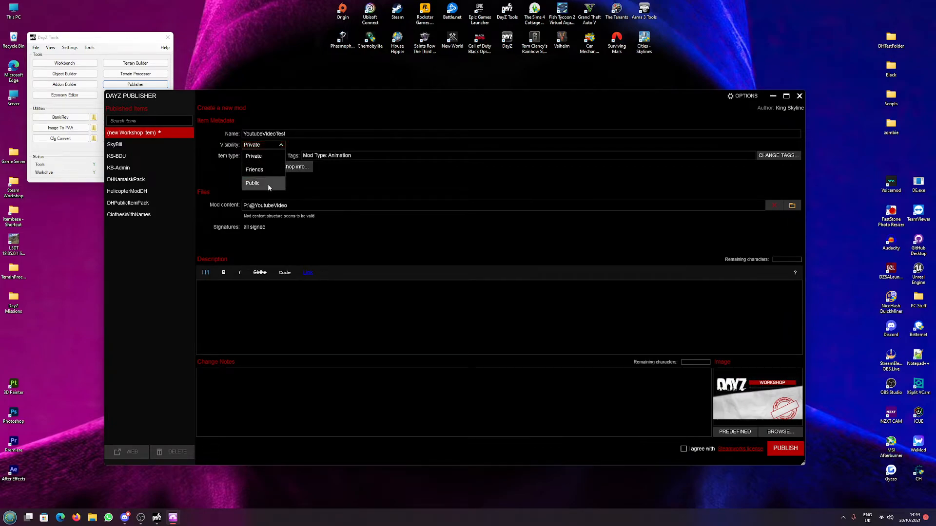
Describe the item as 'This Mod is For a video' and accept the Workshop agreement.
click(253, 182)
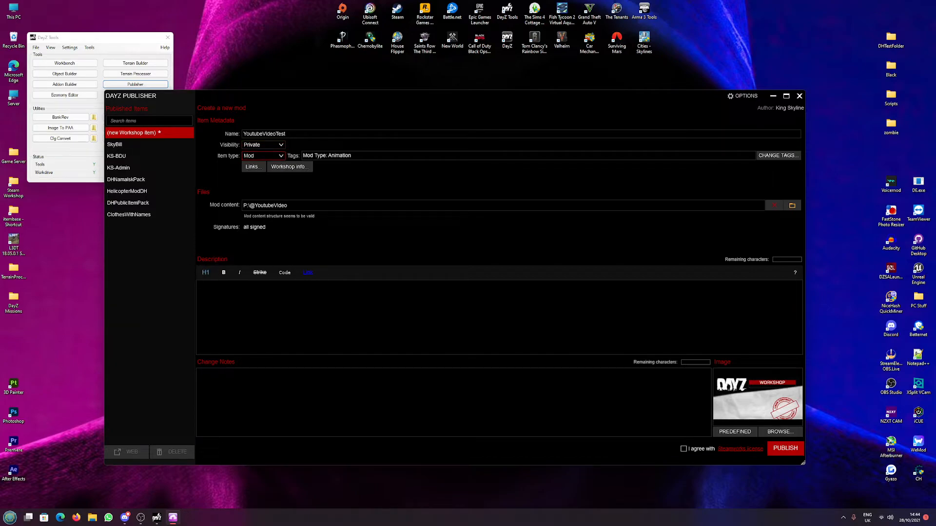
text(This Mod Is)
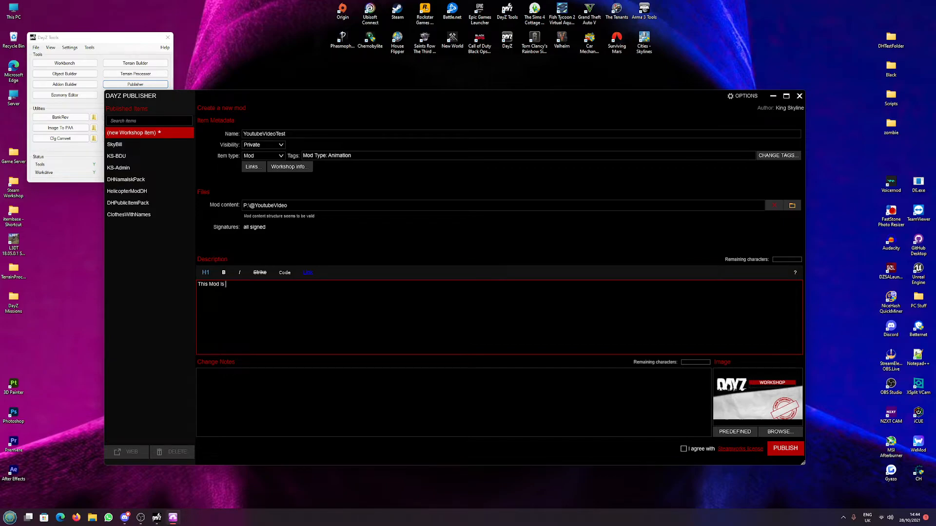
text(Fopr a video)
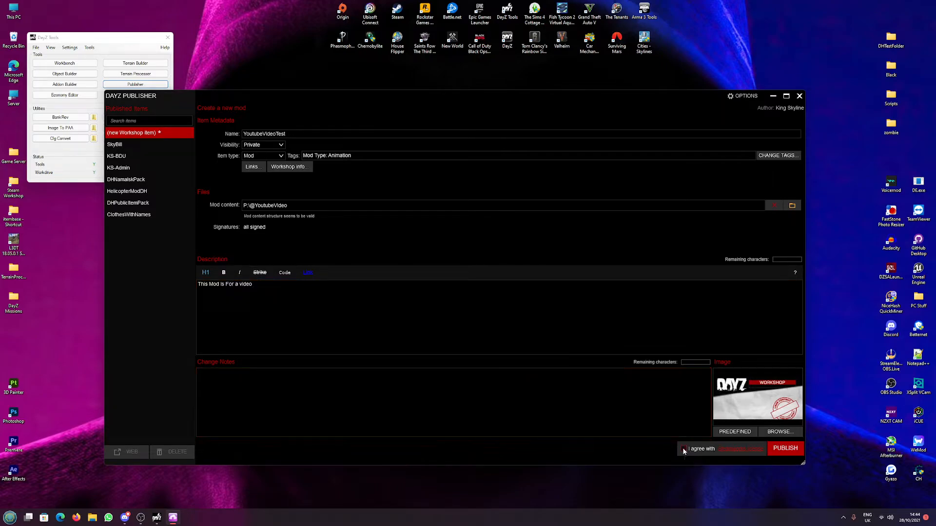
click(685, 449)
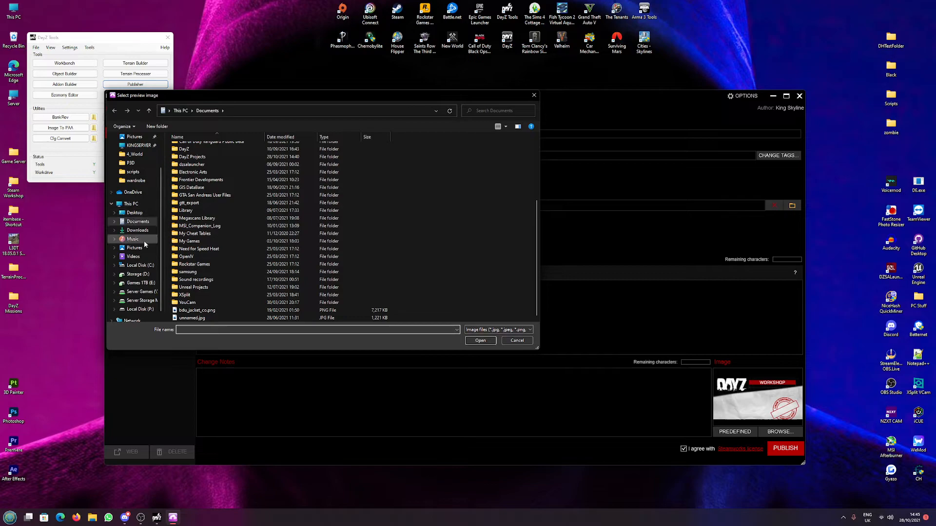
Add the King Skyline preview image and publish YoutubeVideoTest to the Workshop.
click(134, 247)
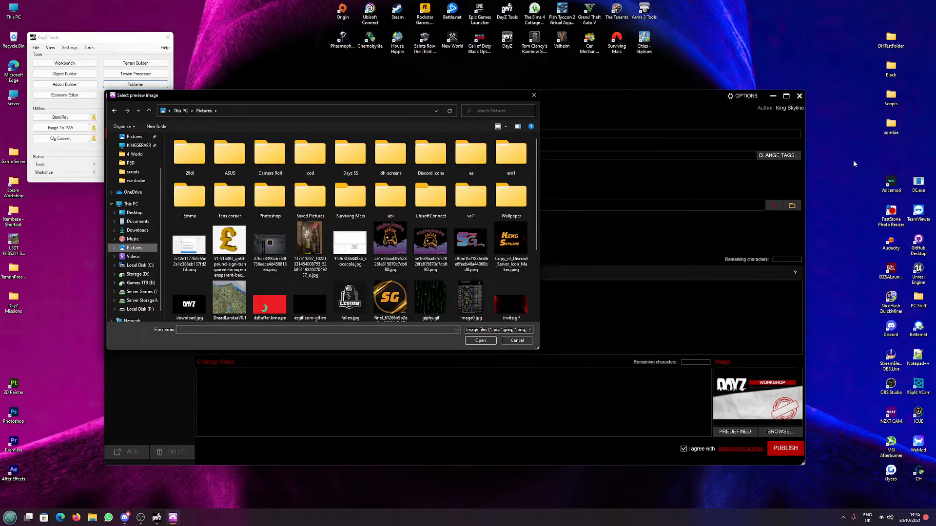
mouse_move(486, 248)
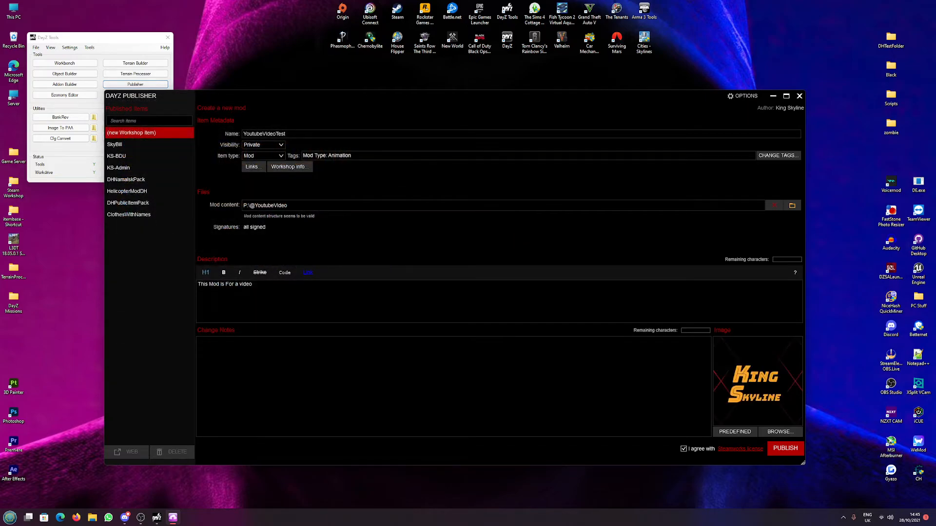
click(785, 448)
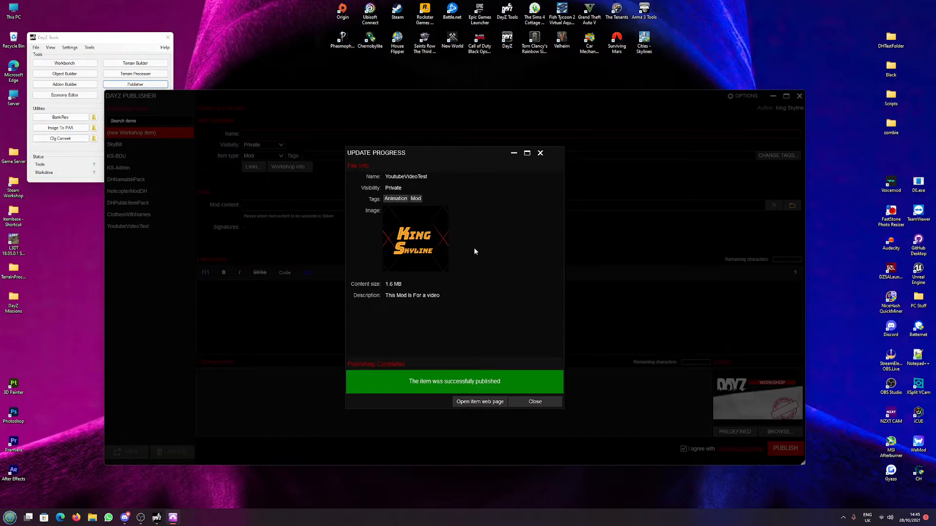
mouse_move(272, 220)
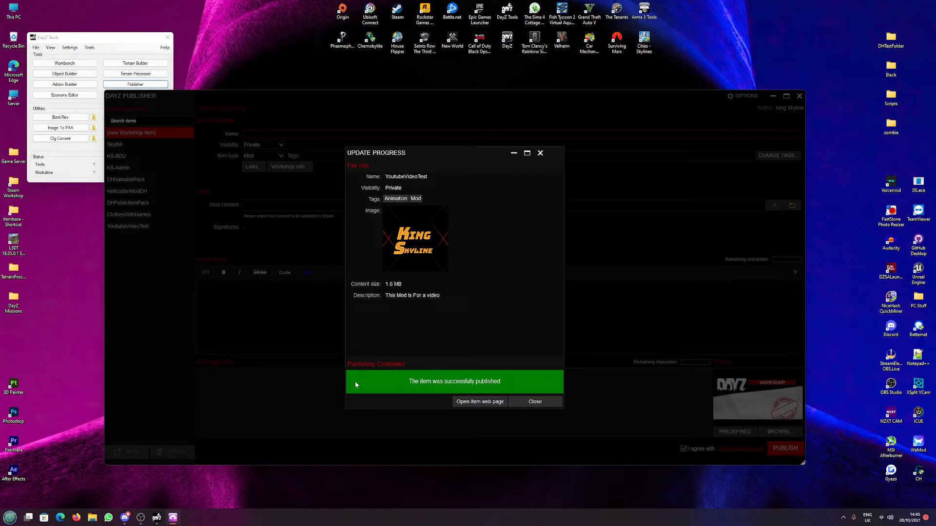
click(534, 401)
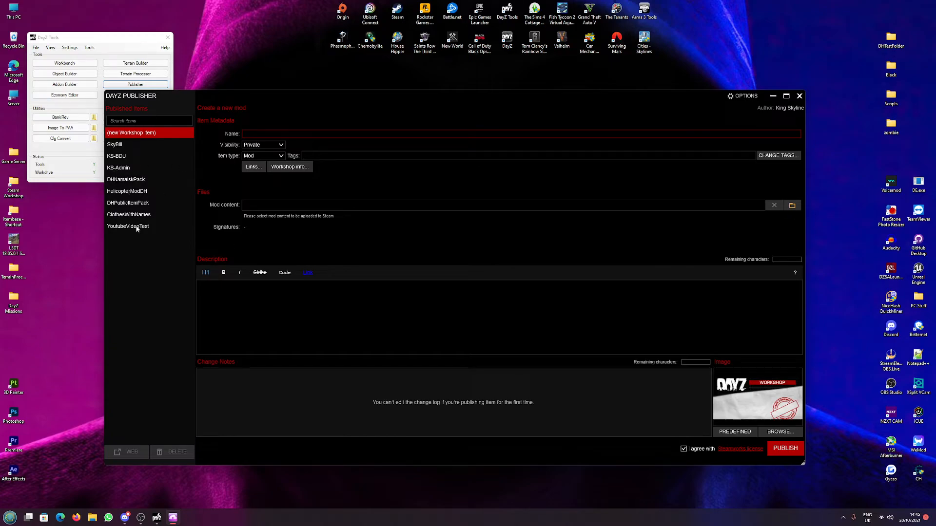
click(128, 226)
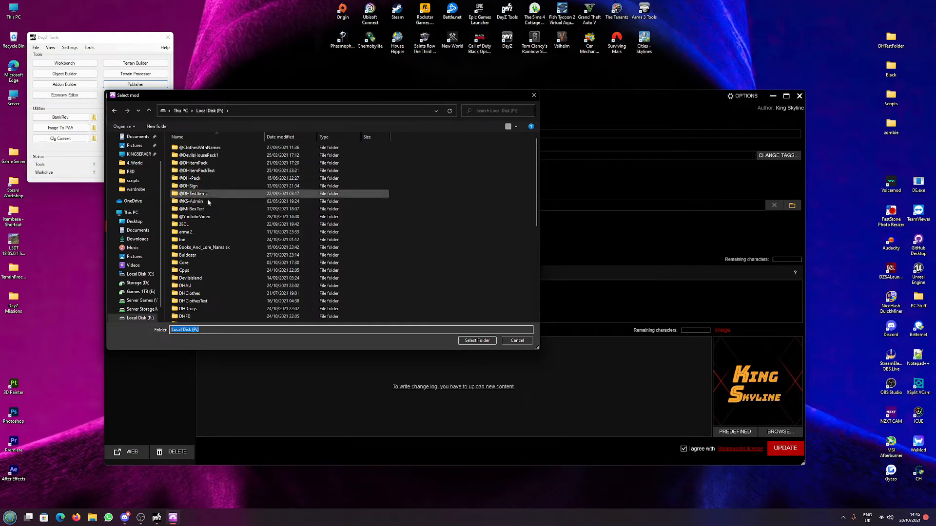
click(476, 340)
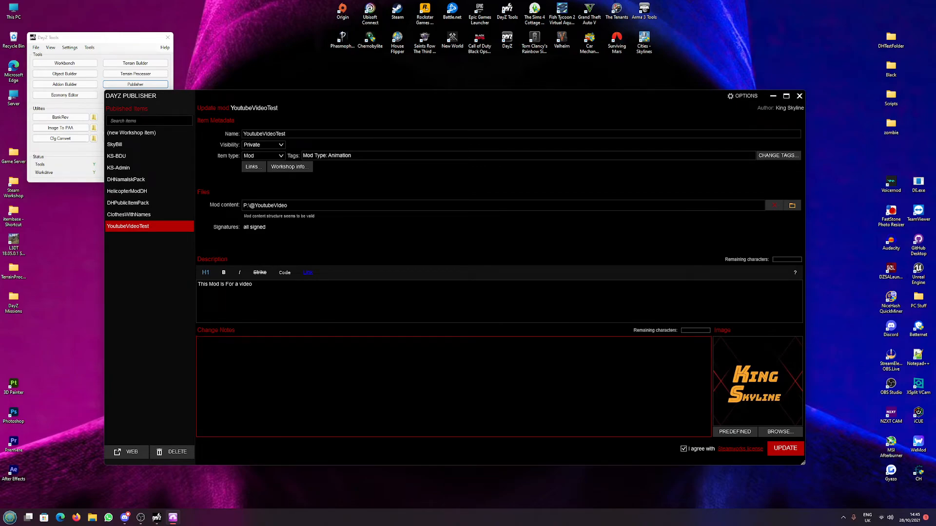
click(239, 341)
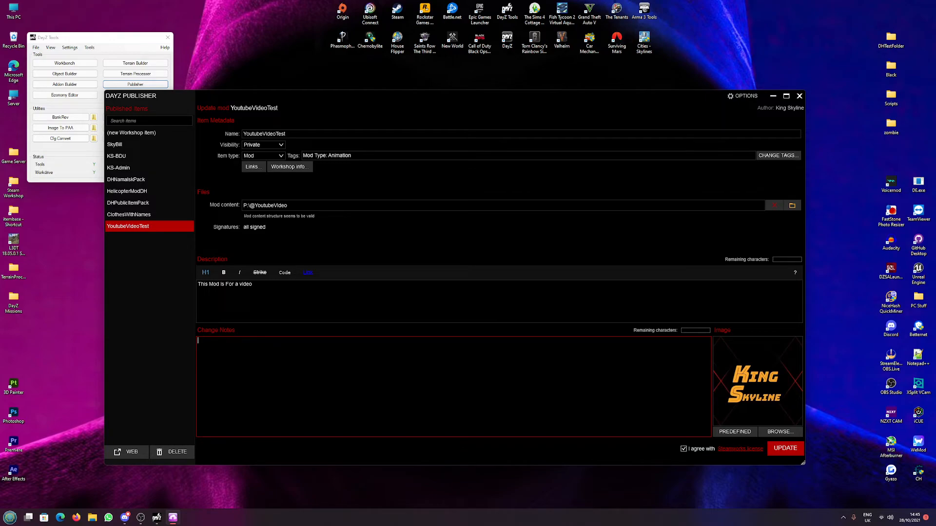
text(Geni)
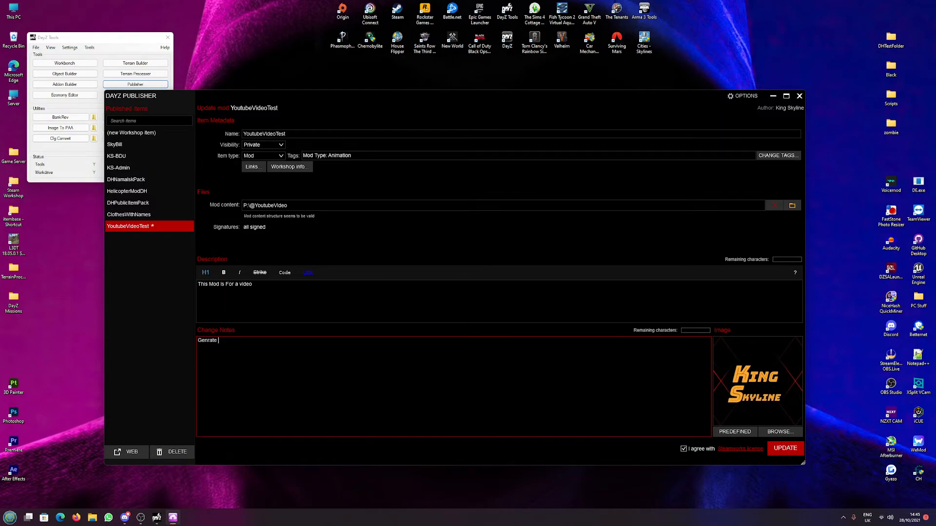
text(.cpp)
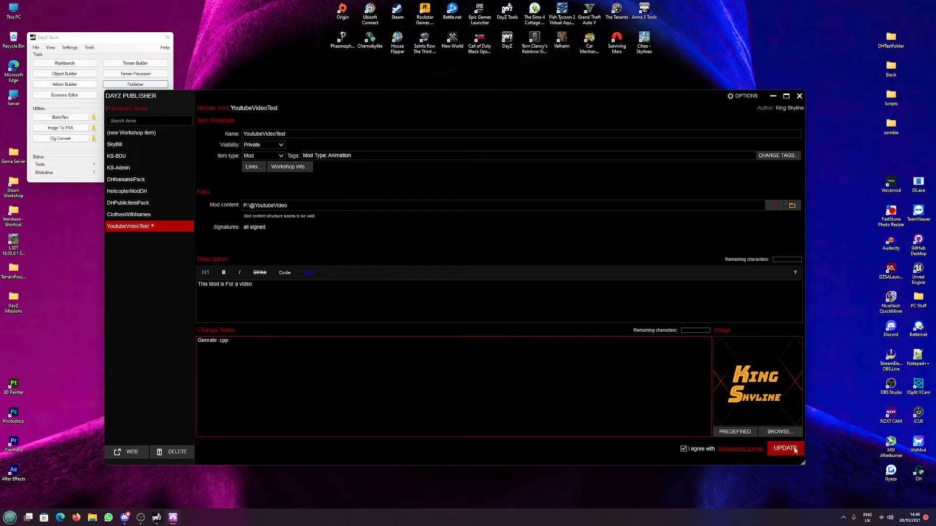
Push the YoutubeVideoTest update and go to its Workshop web page.
click(784, 449)
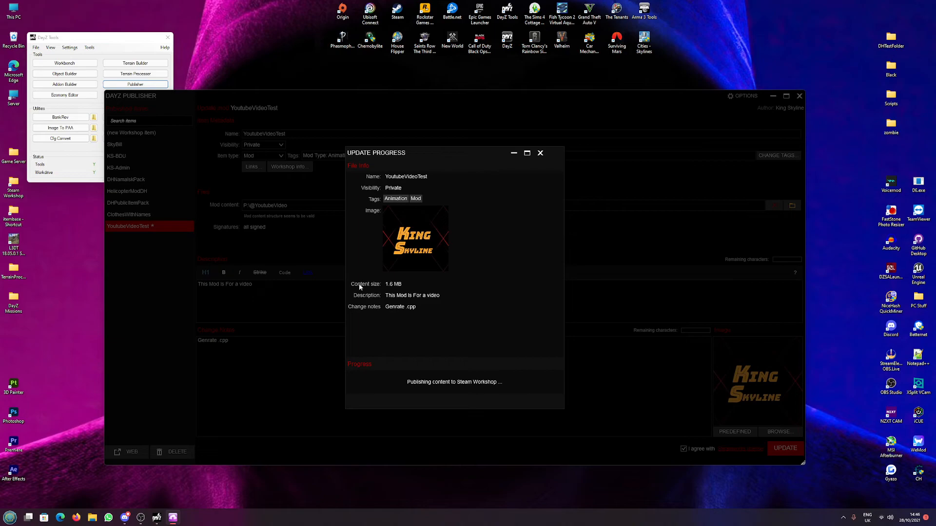
mouse_move(375, 335)
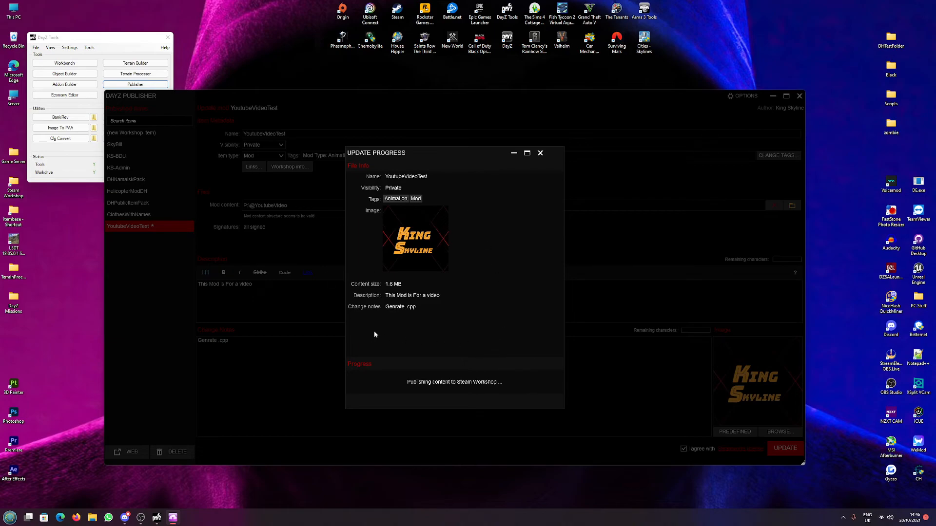
mouse_move(454, 410)
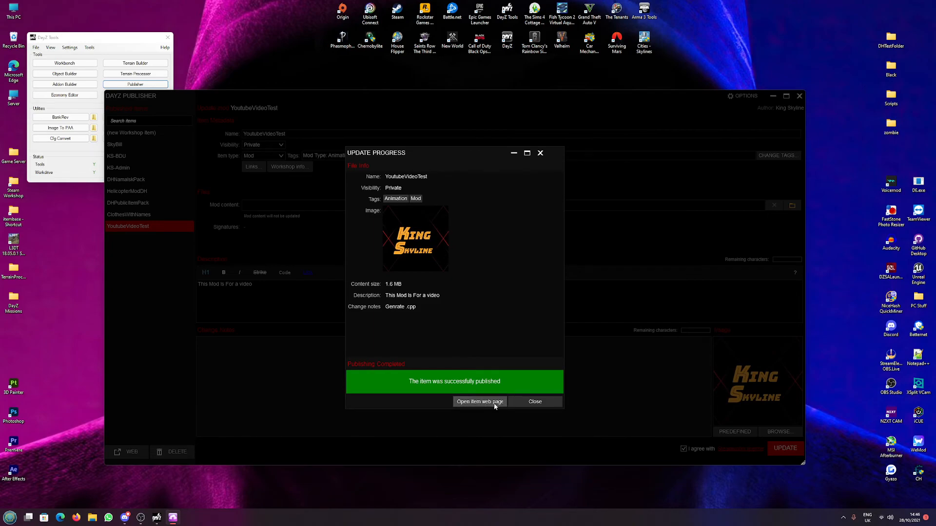
click(479, 400)
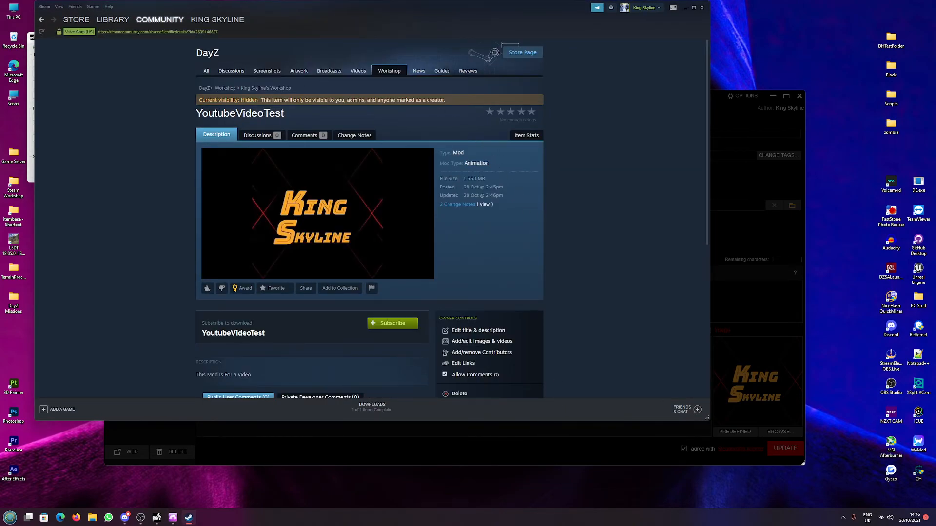
Scroll the Steam Workshop page to review the image, mod type and description.
scroll(down, 3)
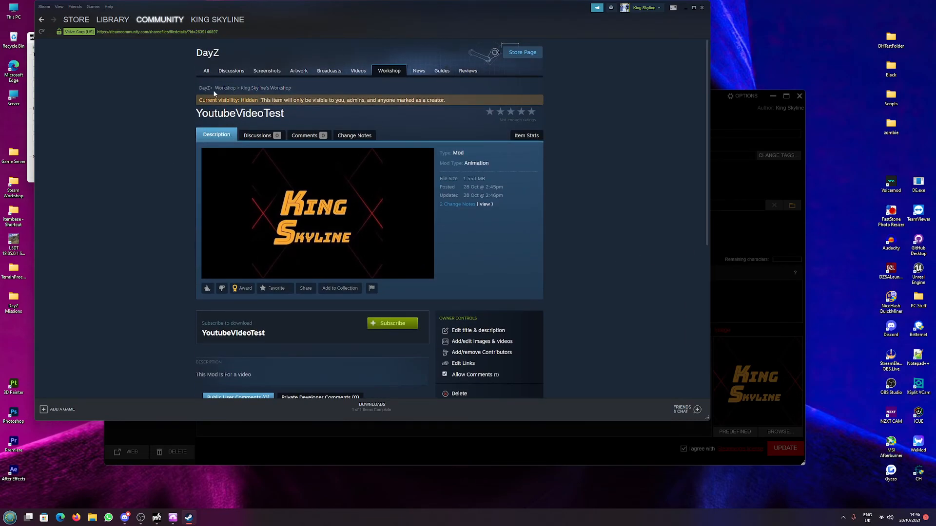
mouse_move(134, 497)
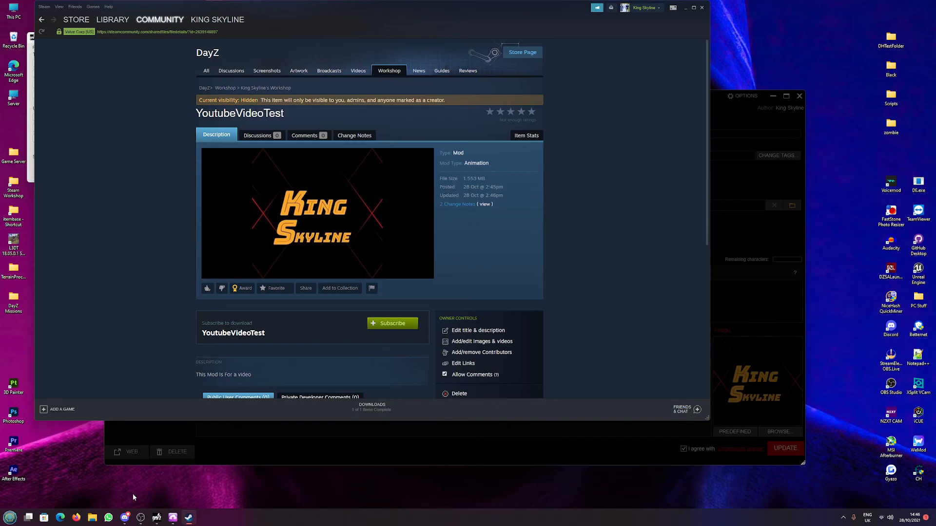